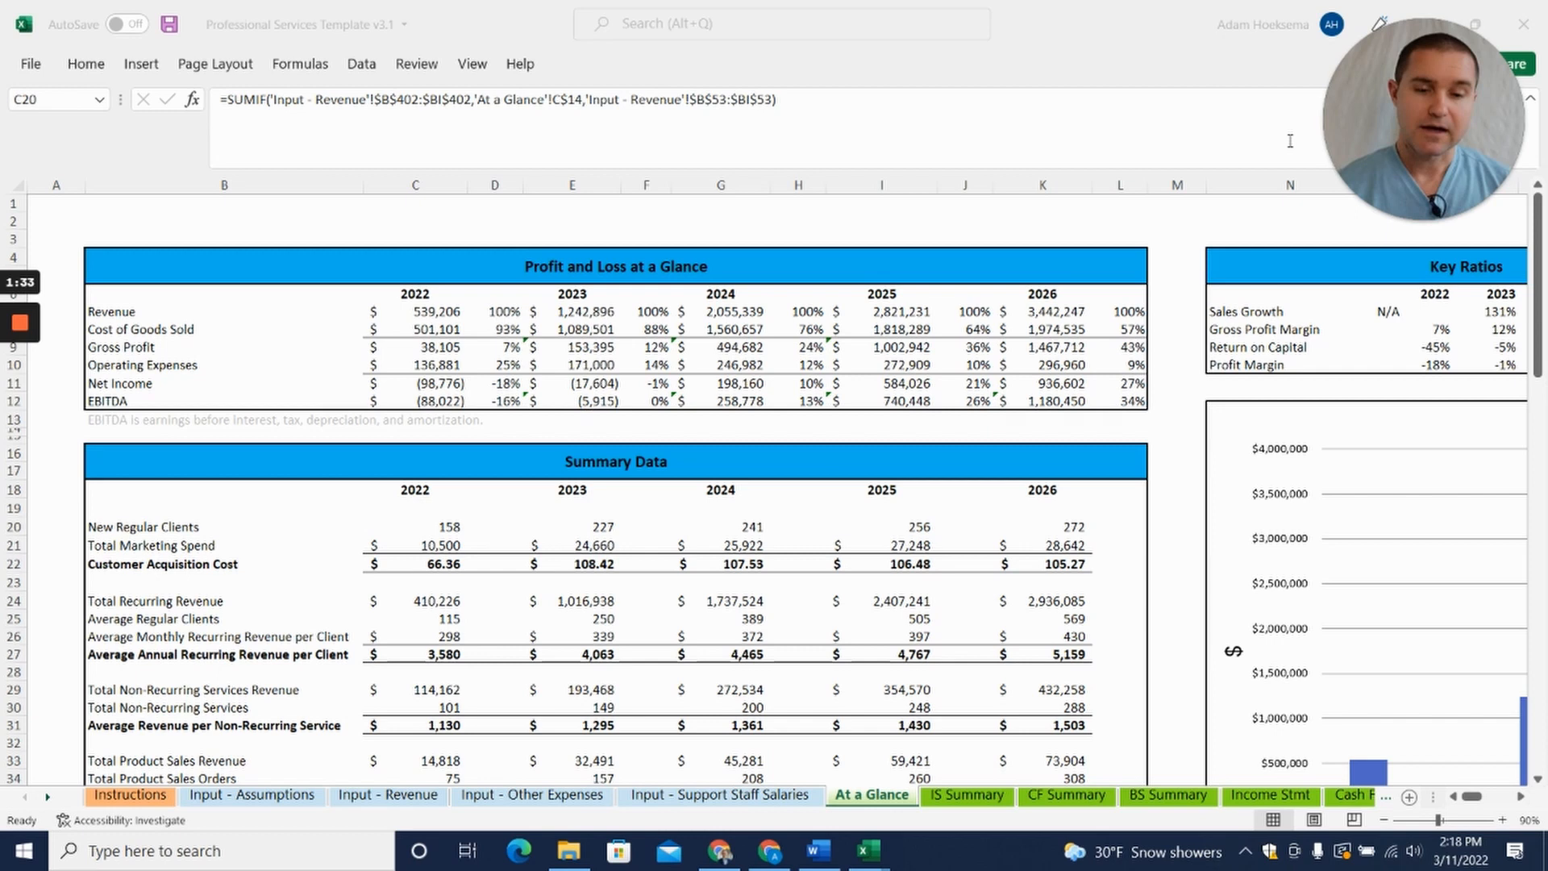
{"action": "mouse_move", "coordinate": [840, 245]}
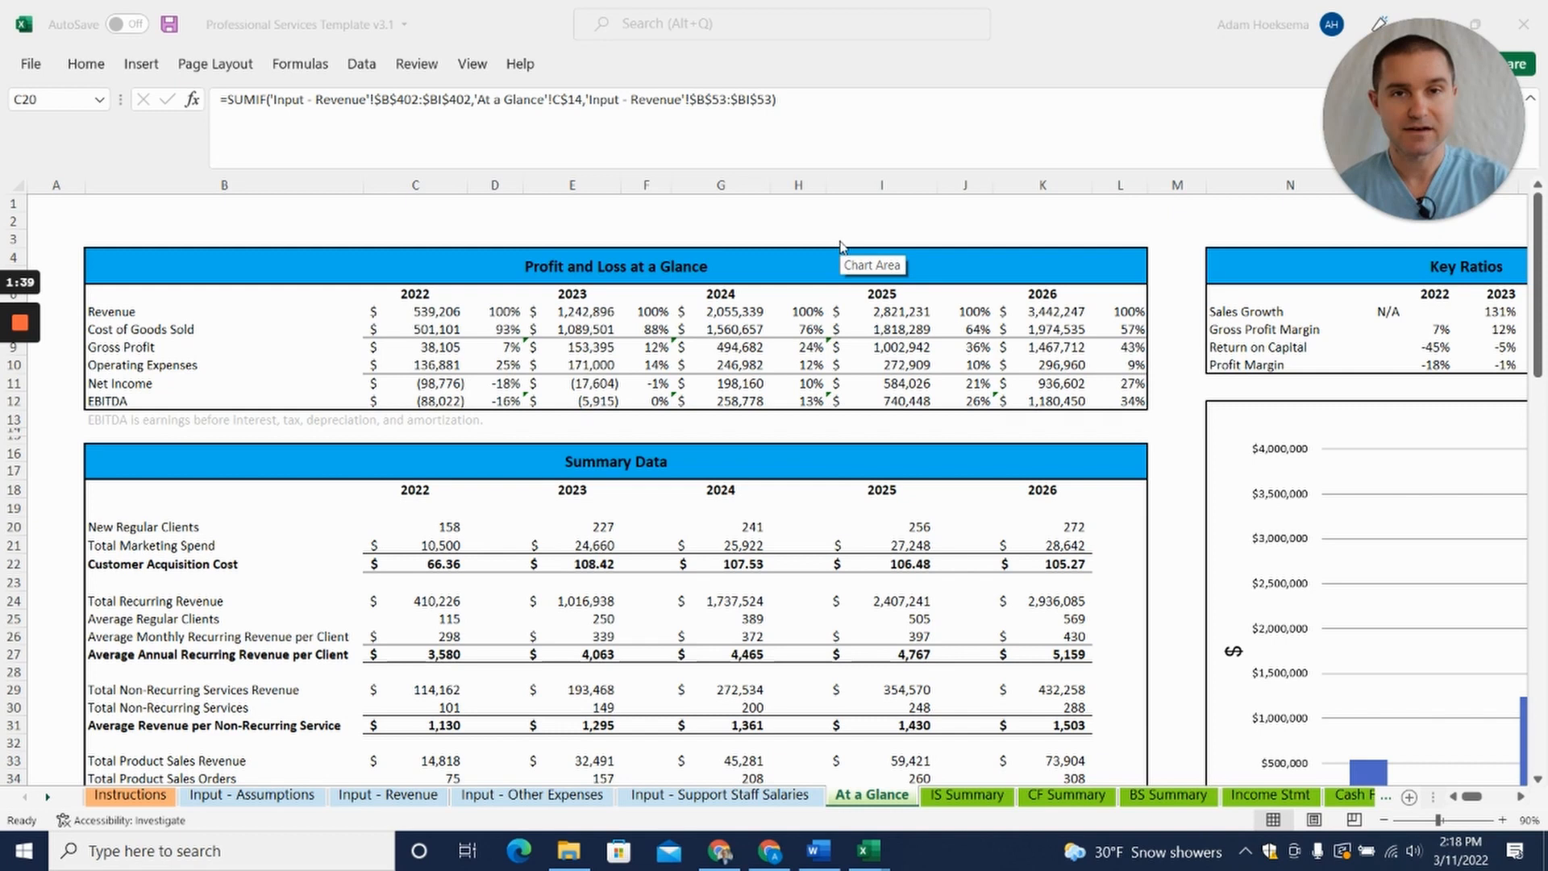
Browse the IS Summary, BS Summary and monthly Balance Sheet, then land on Input - Assumptions
{"action": "scroll", "scroll_direction": "down", "scroll_amount": 3}
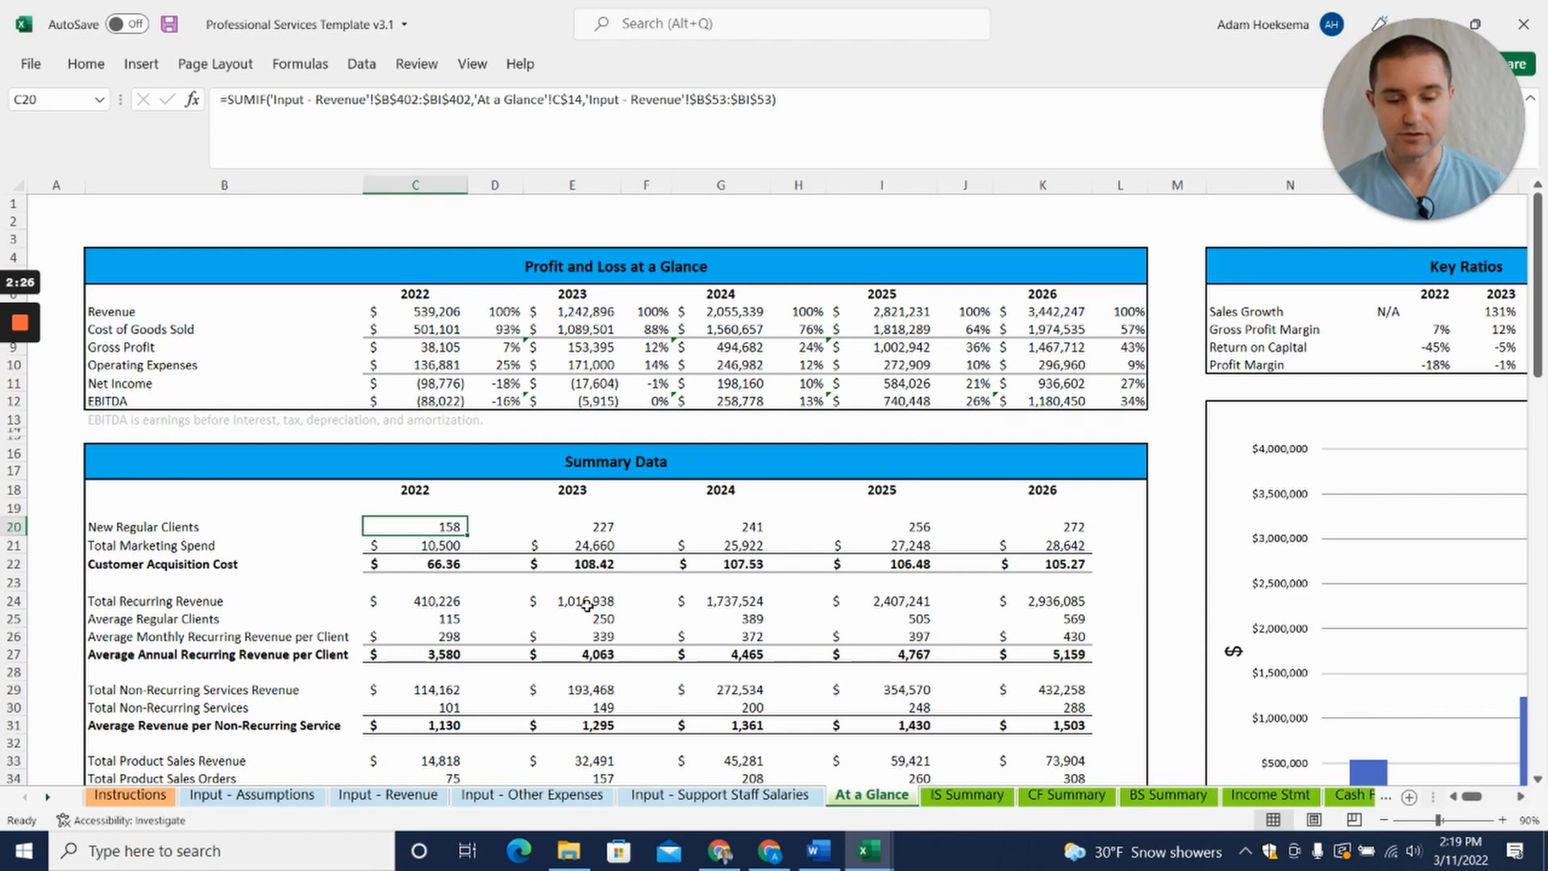
{"action": "left_click", "coordinate": [964, 795]}
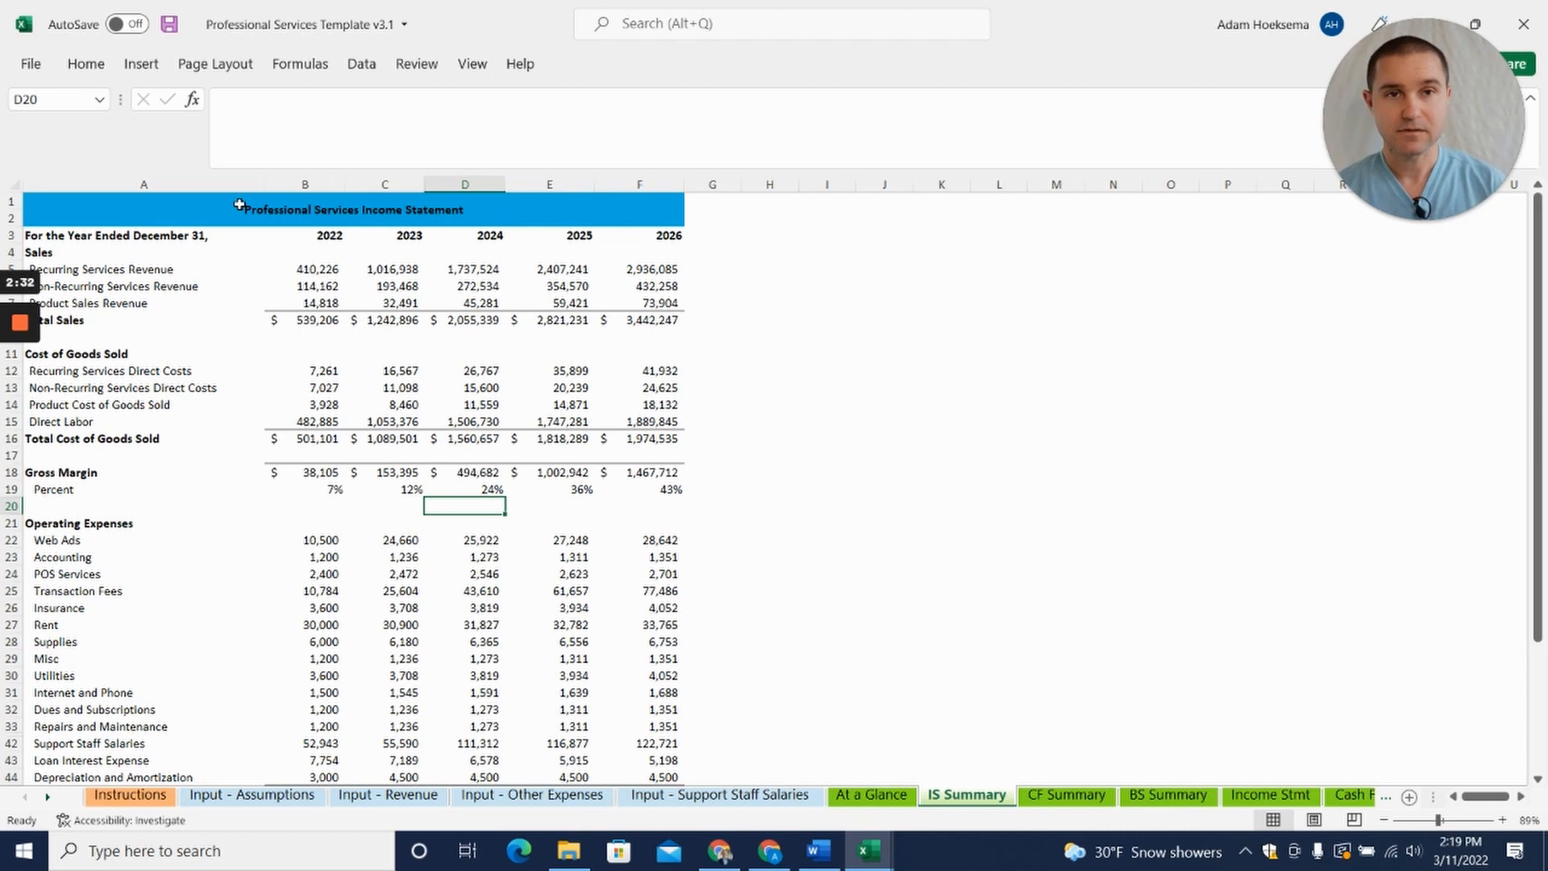
{"action": "left_click", "coordinate": [1168, 795]}
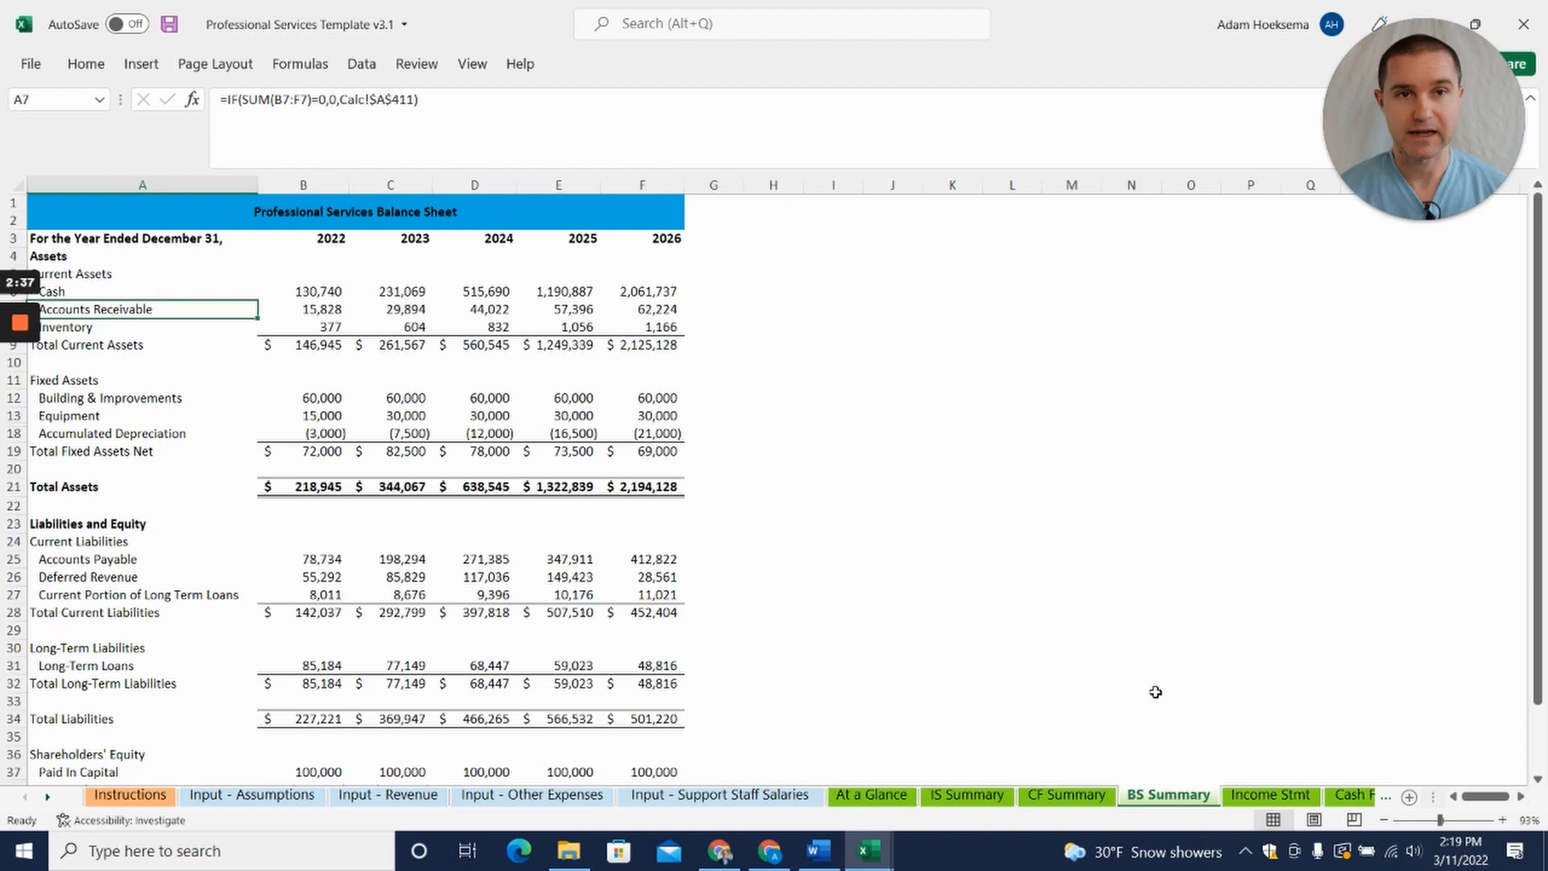
{"action": "left_click", "coordinate": [1259, 795]}
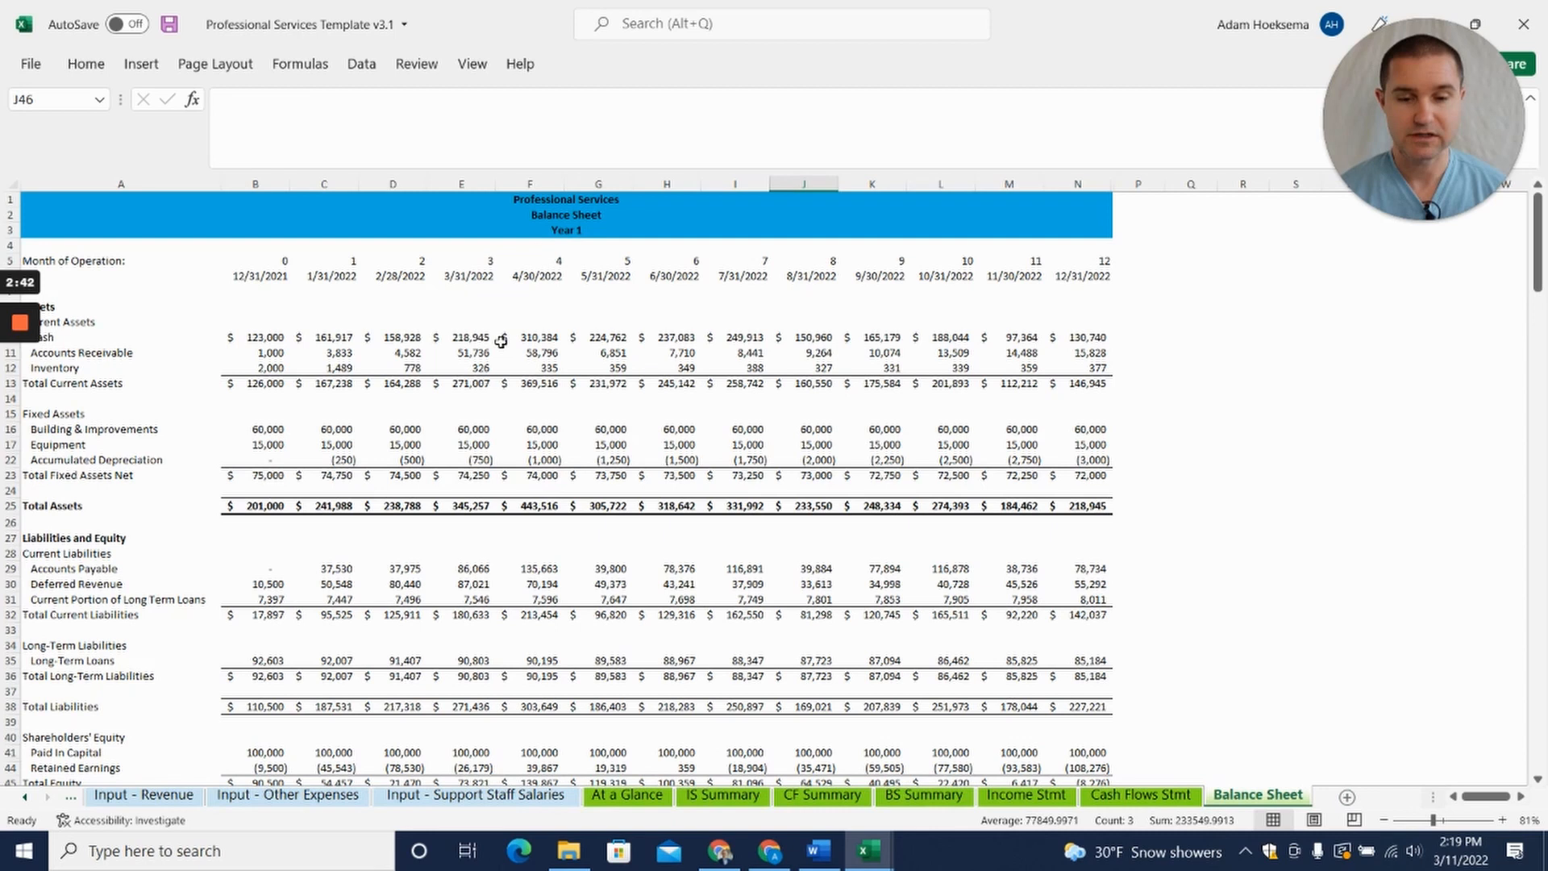
{"action": "left_click", "coordinate": [144, 795]}
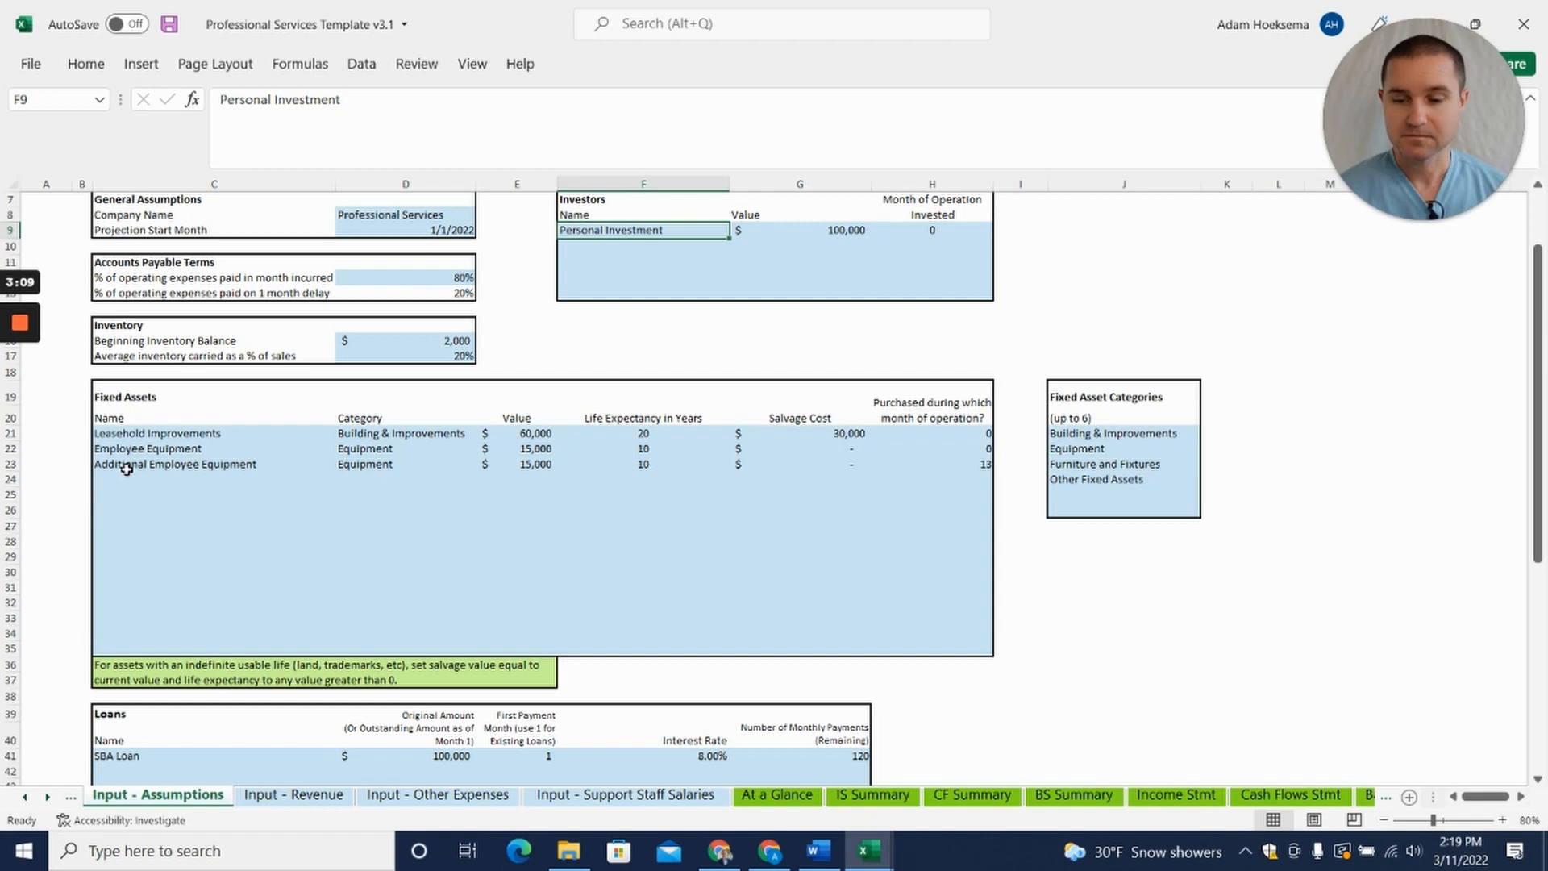
Check the Employee Equipment fixed asset and SBA Loan entries, then move to Input - Revenue
{"action": "left_click", "coordinate": [518, 433]}
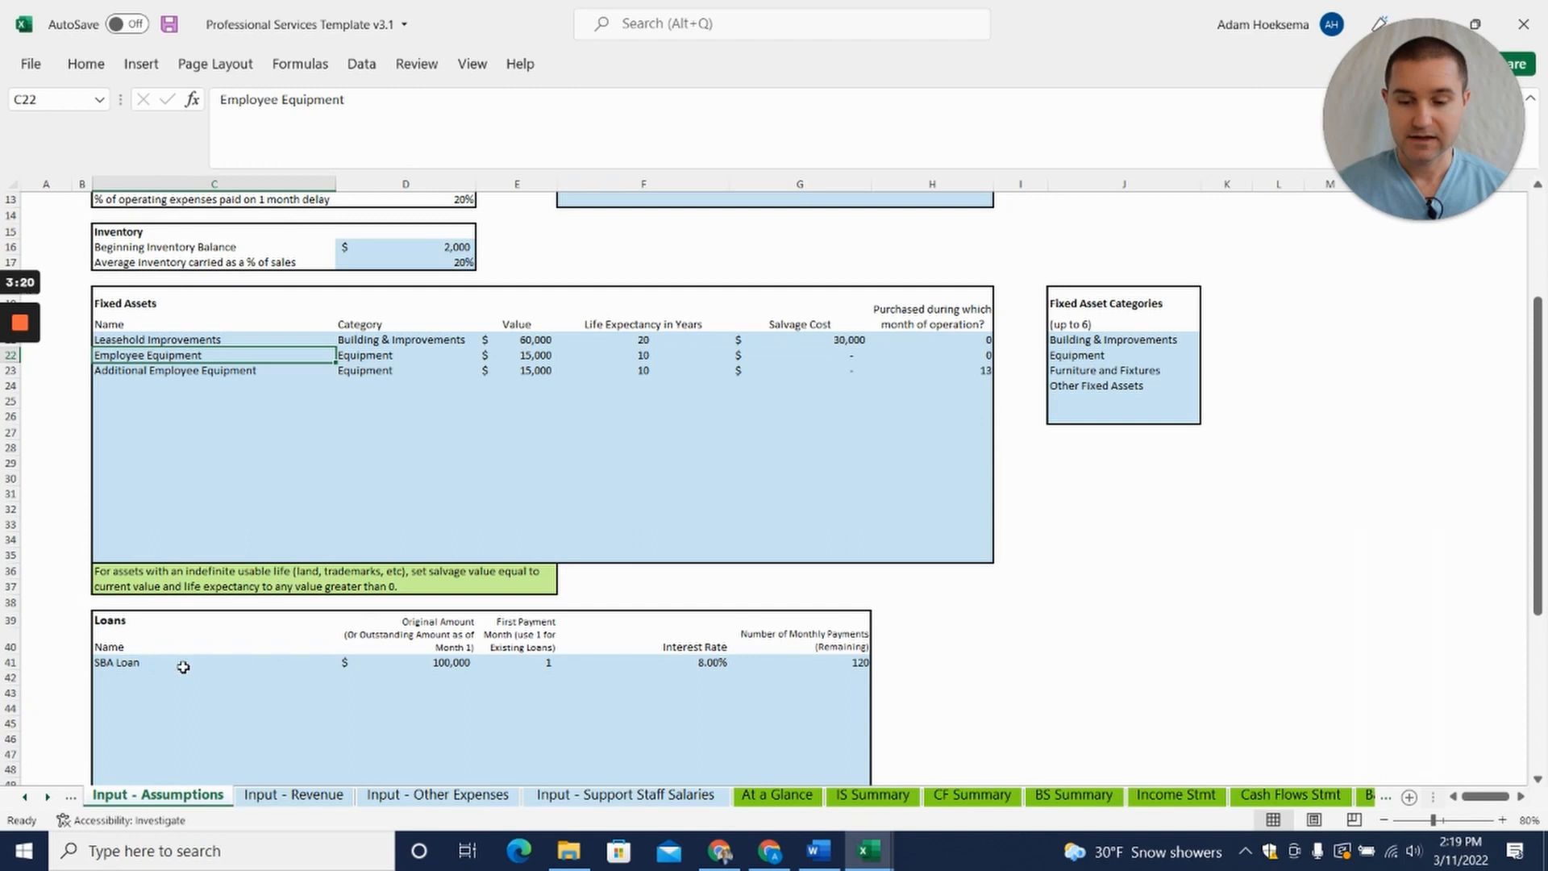
{"action": "left_click", "coordinate": [213, 663]}
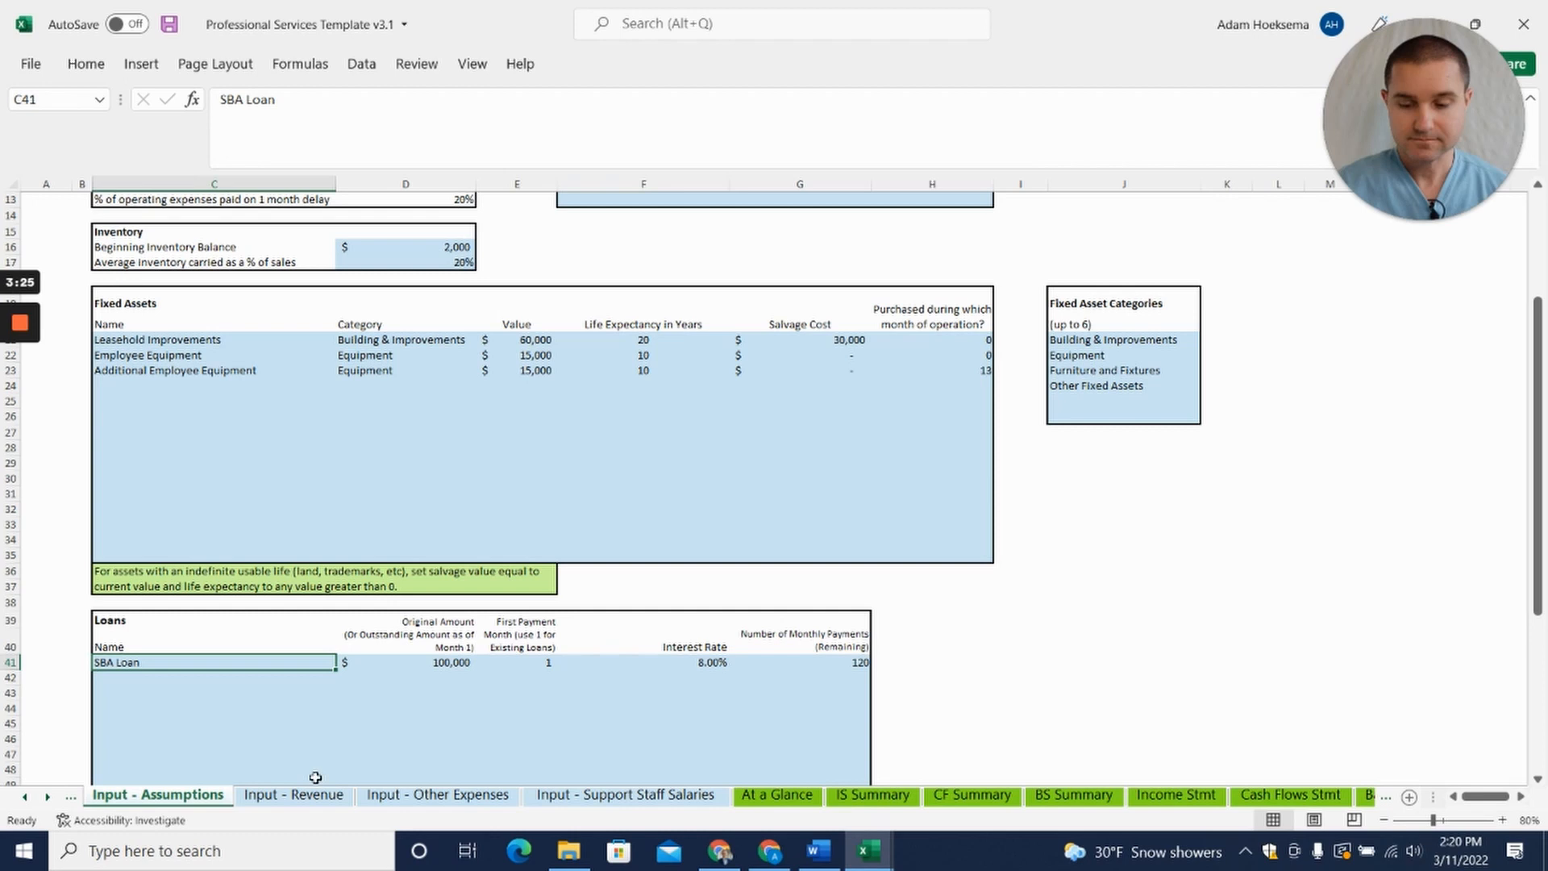
{"action": "left_click", "coordinate": [294, 794]}
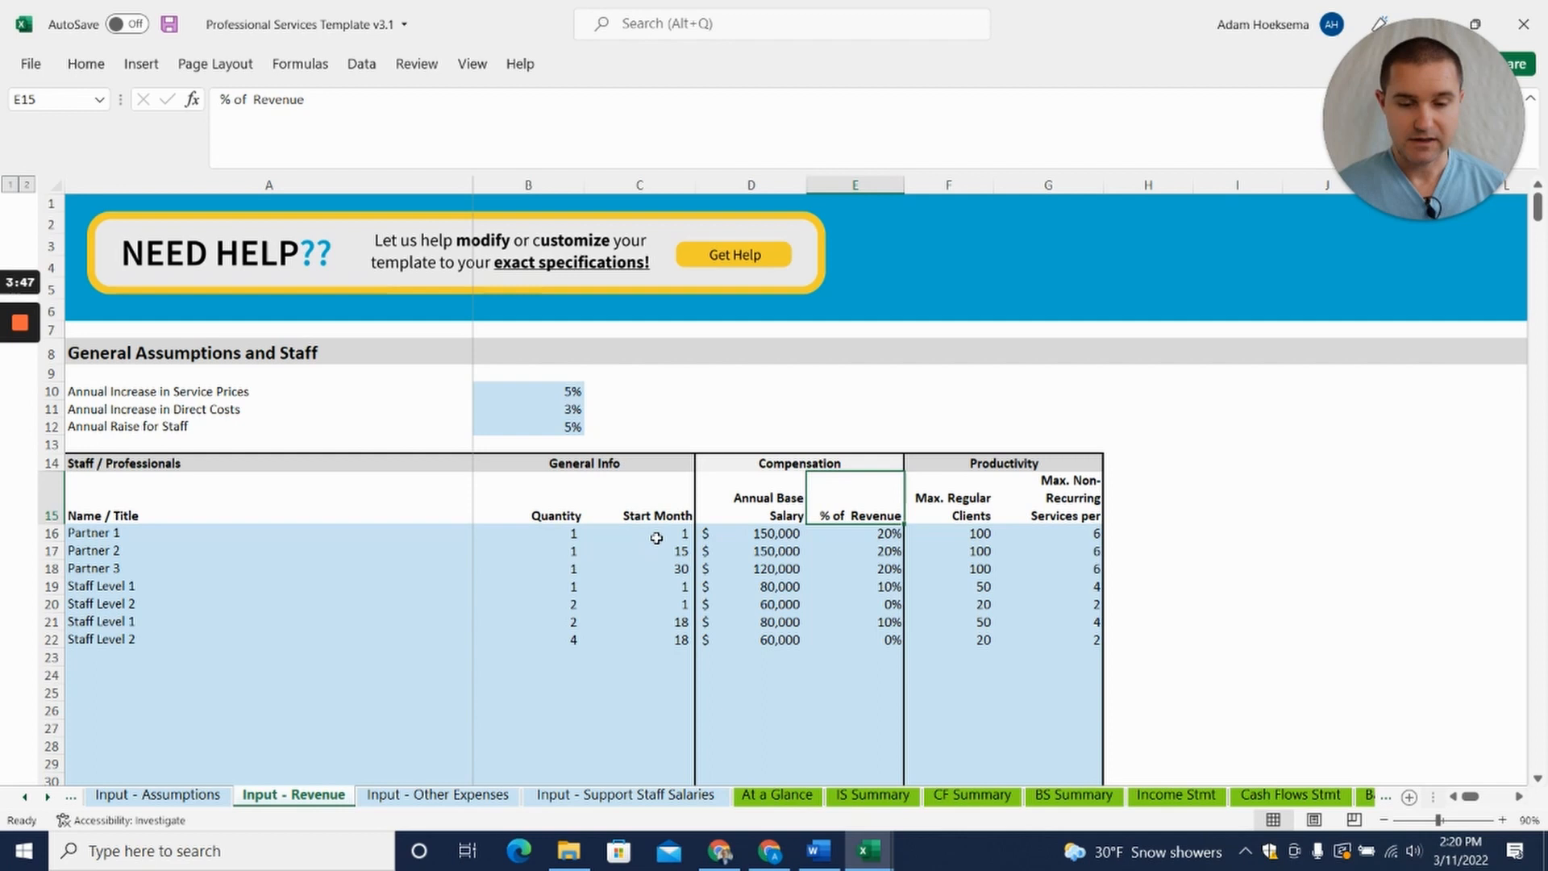
Inspect Partner 3's start month 30, Partner 1's max clients and Staff Level 1's 80,000 salary, then scroll to client acquisition
{"action": "left_click", "coordinate": [639, 550]}
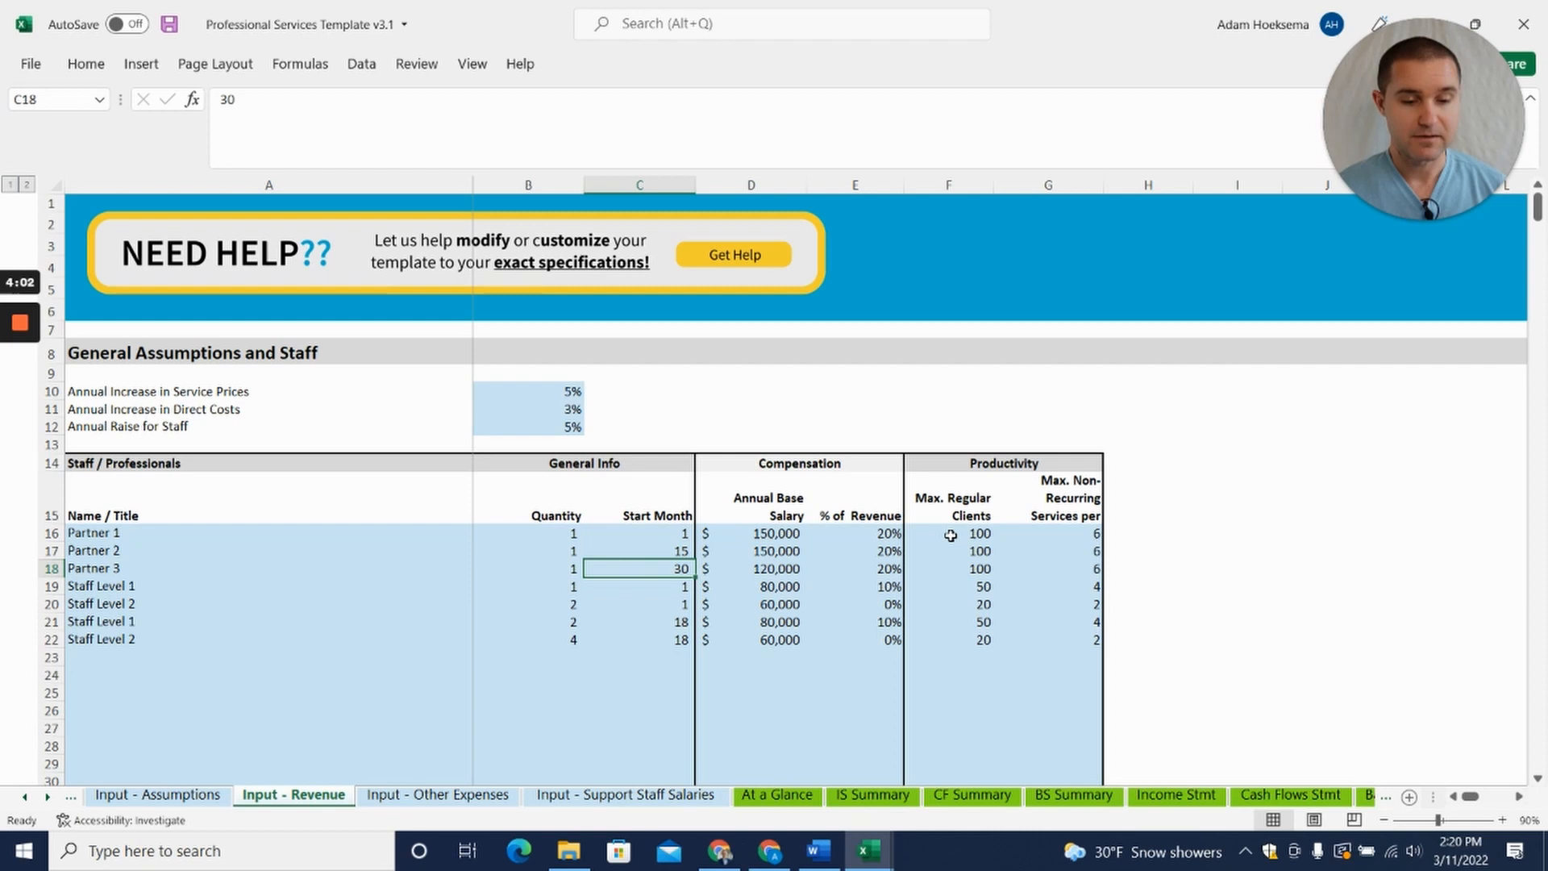
{"action": "left_click", "coordinate": [952, 534]}
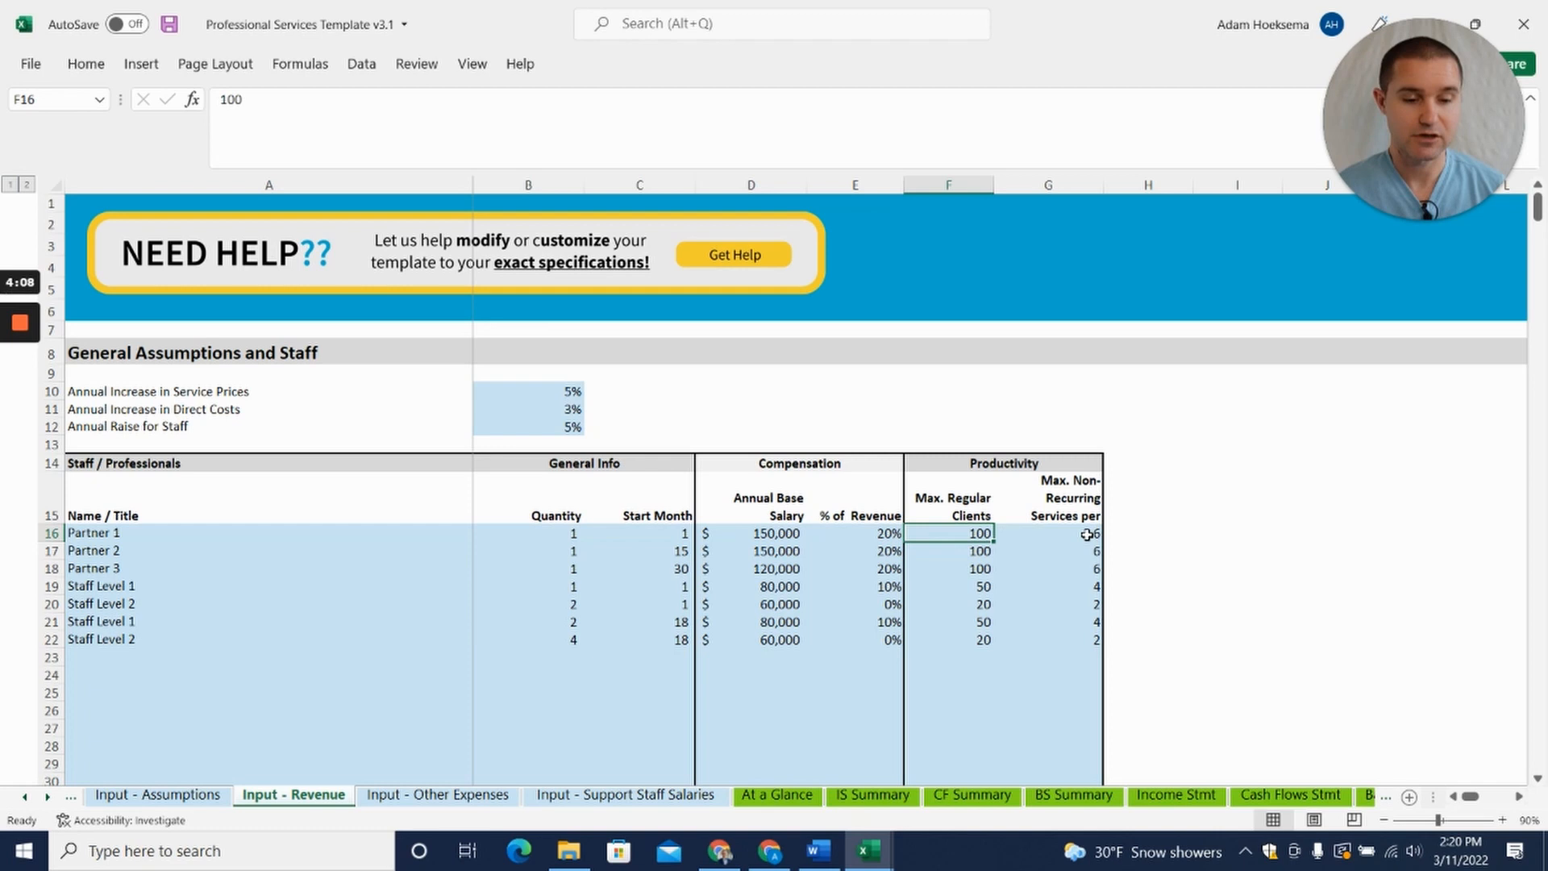
{"action": "left_click", "coordinate": [1049, 497]}
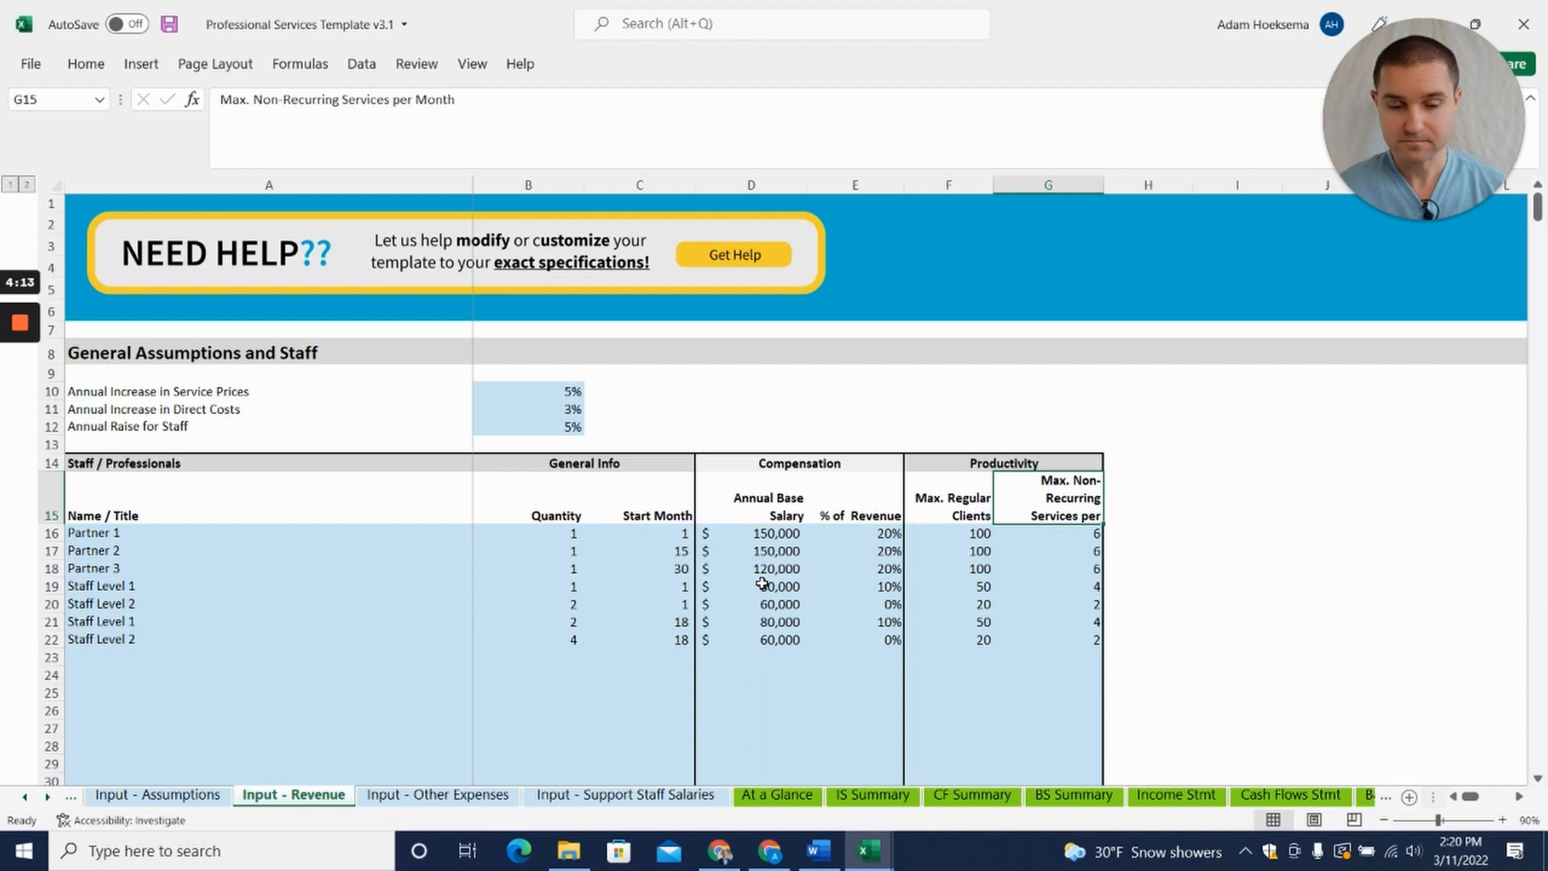
{"action": "left_click", "coordinate": [269, 586]}
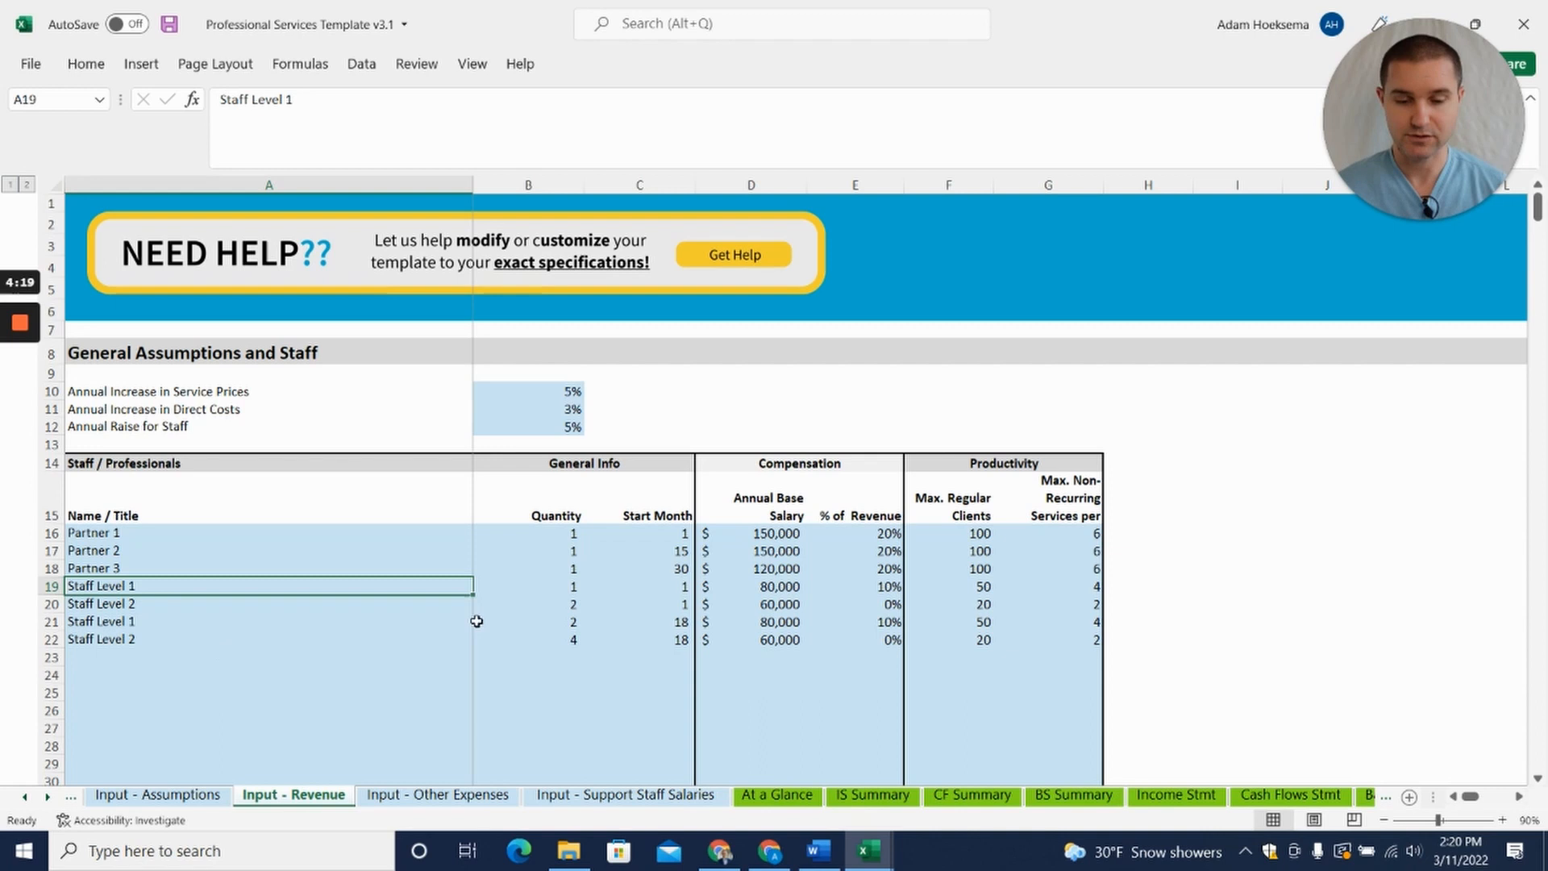
{"action": "left_click", "coordinate": [638, 586]}
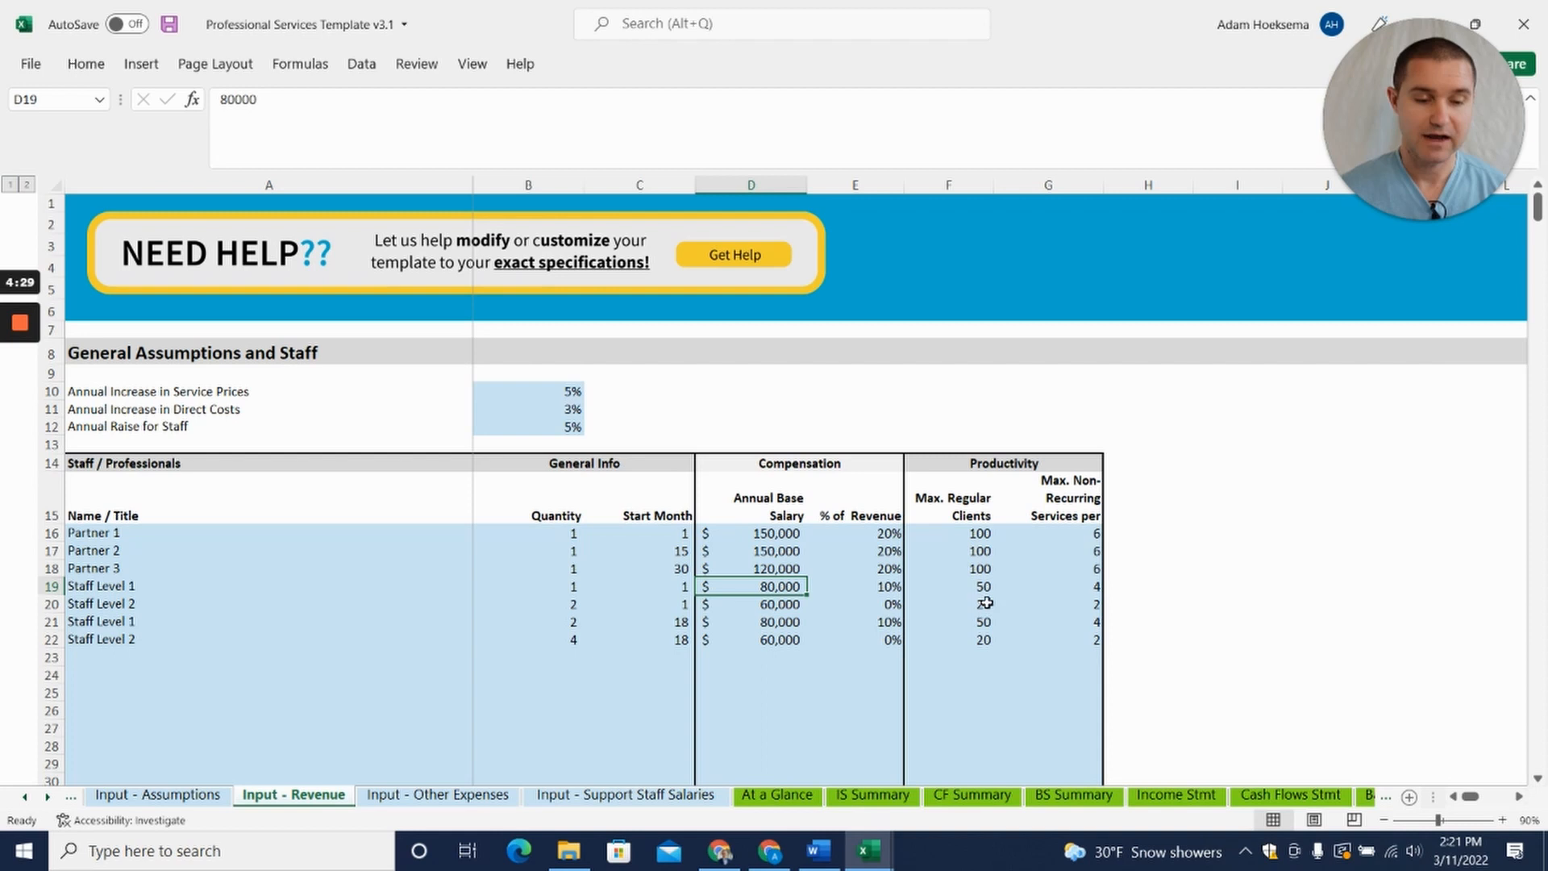
{"action": "scroll", "scroll_direction": "down", "scroll_amount": 3}
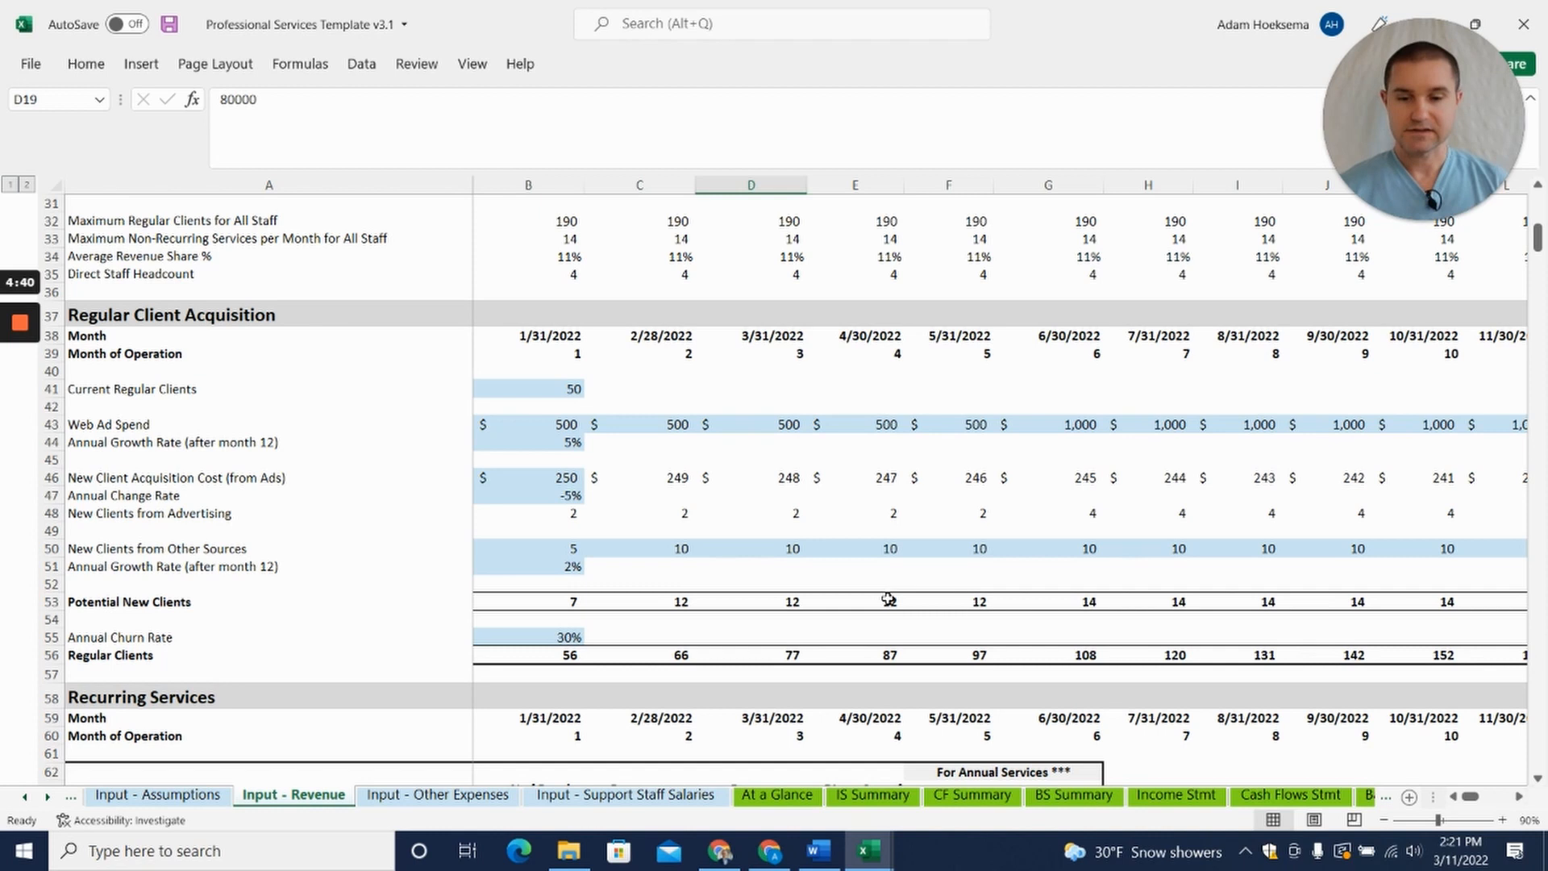
Review 50 current clients, 250 acquisition cost, June's 1,000 ad spend and new-client formulas, then reach Recurring Services
{"action": "left_click", "coordinate": [527, 388]}
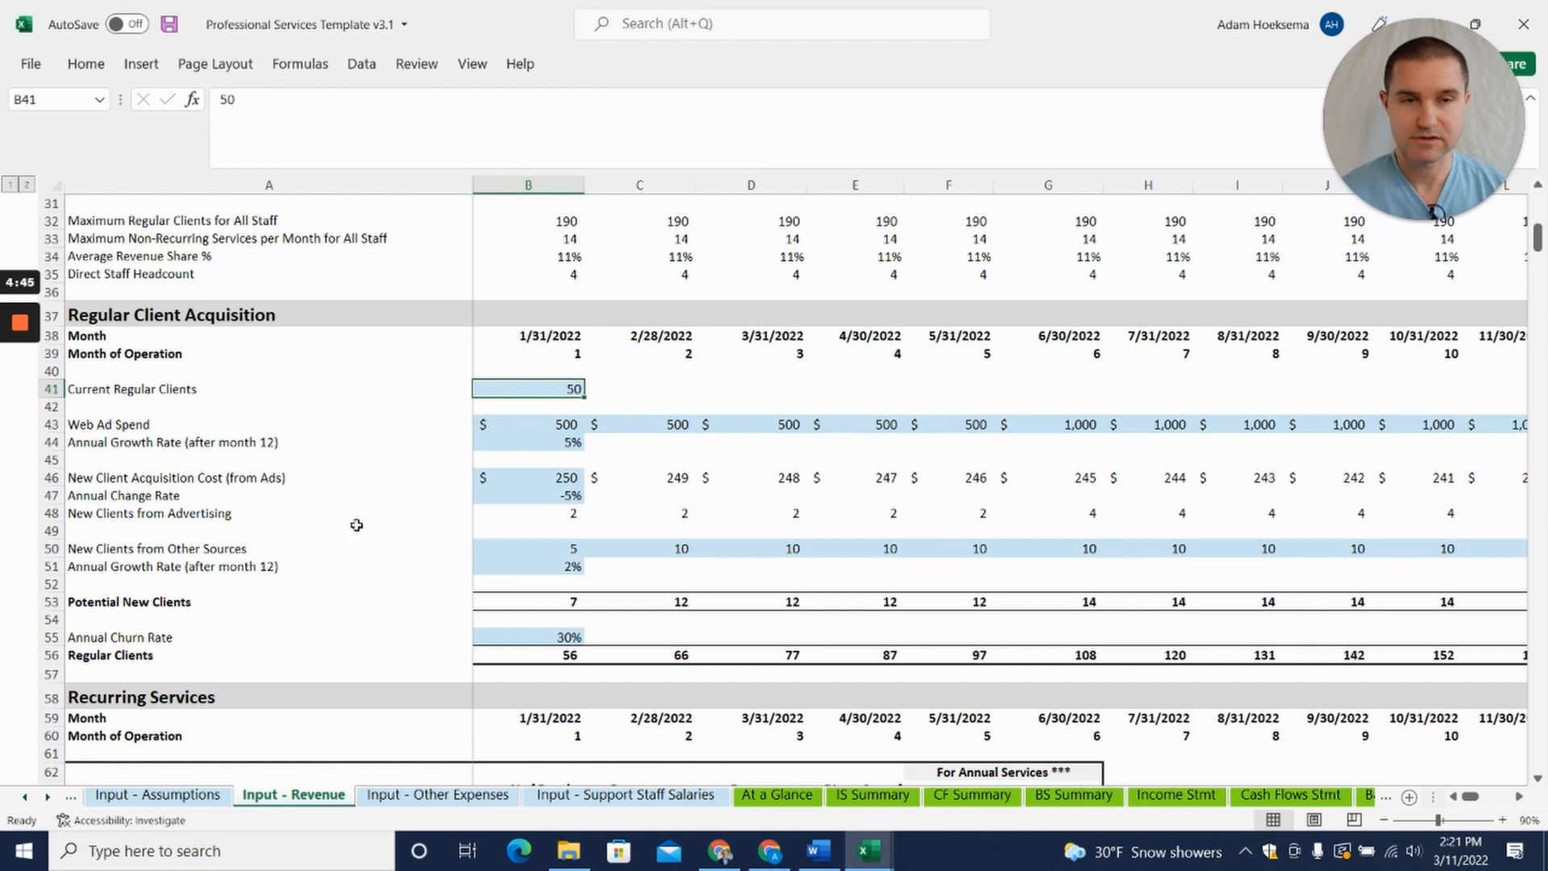
{"action": "left_click", "coordinate": [528, 478]}
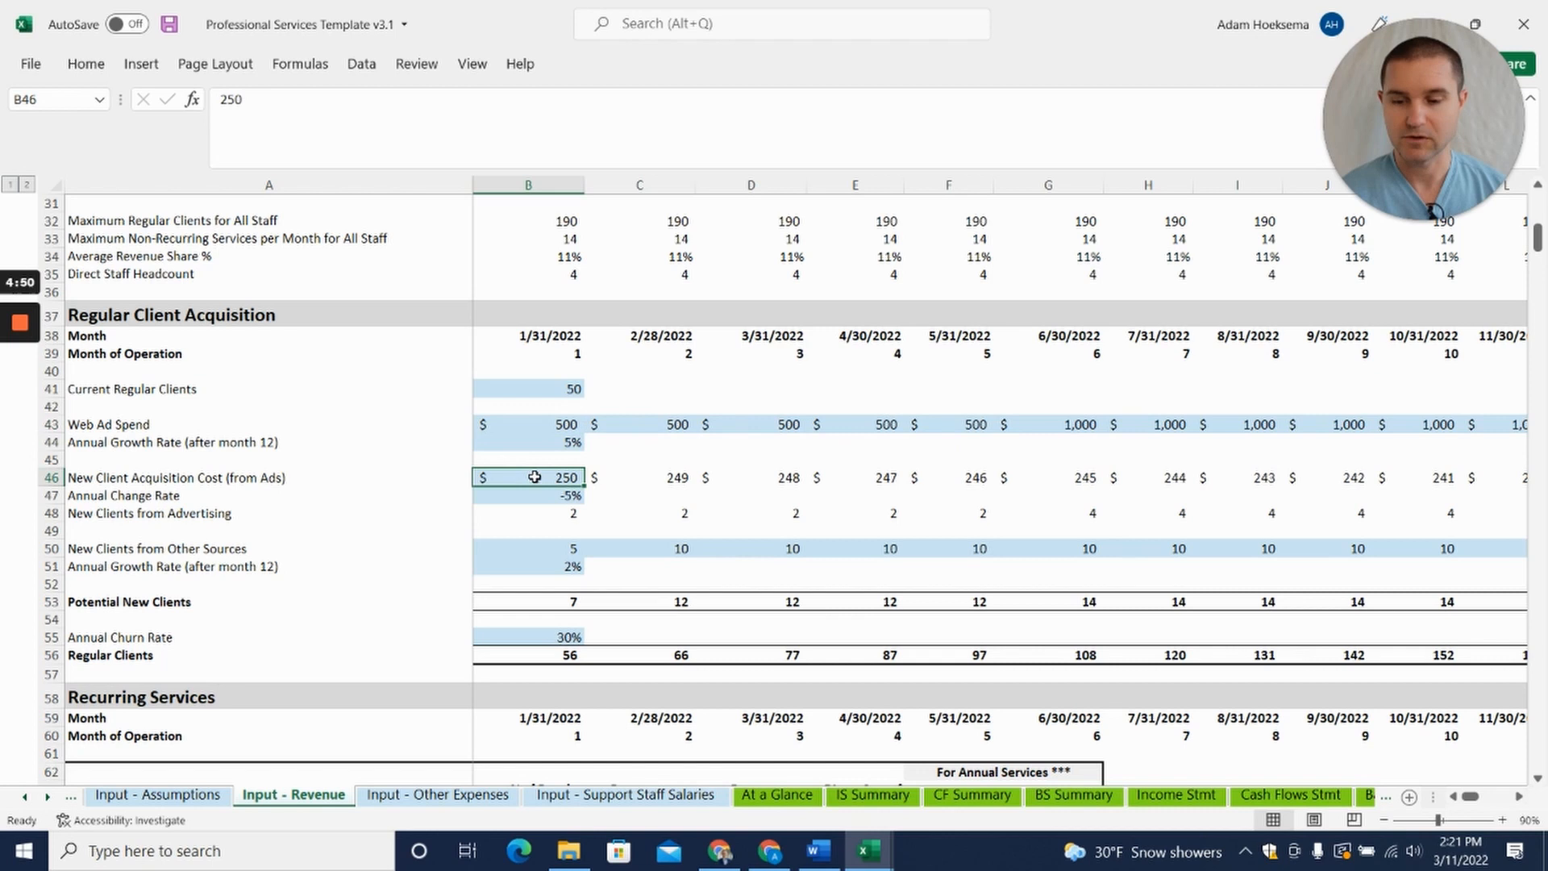
{"action": "left_click", "coordinate": [527, 513]}
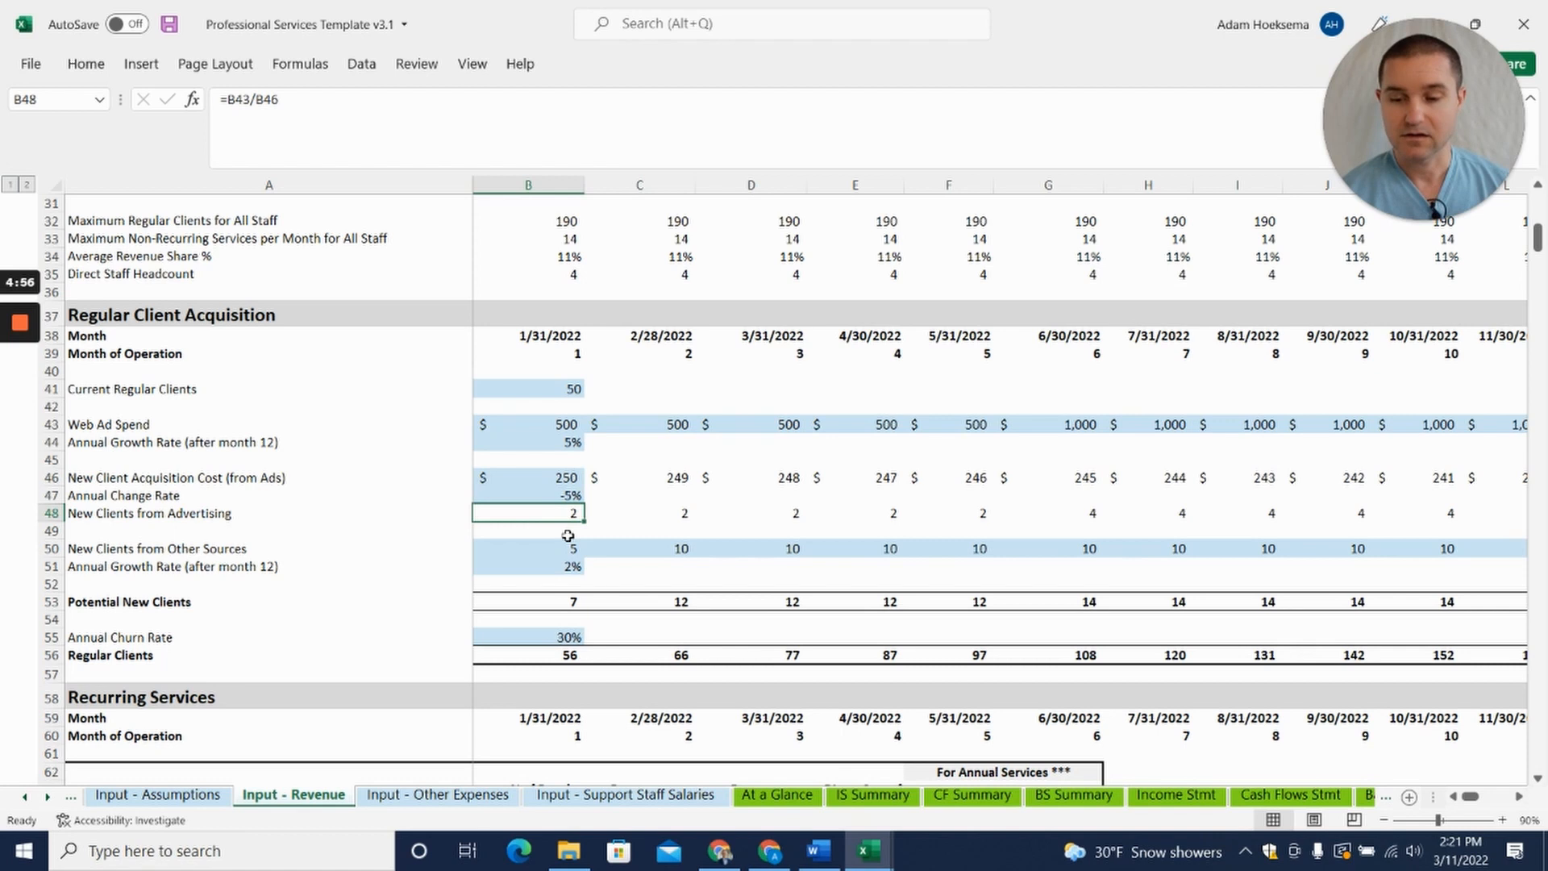
{"action": "left_click", "coordinate": [1049, 424]}
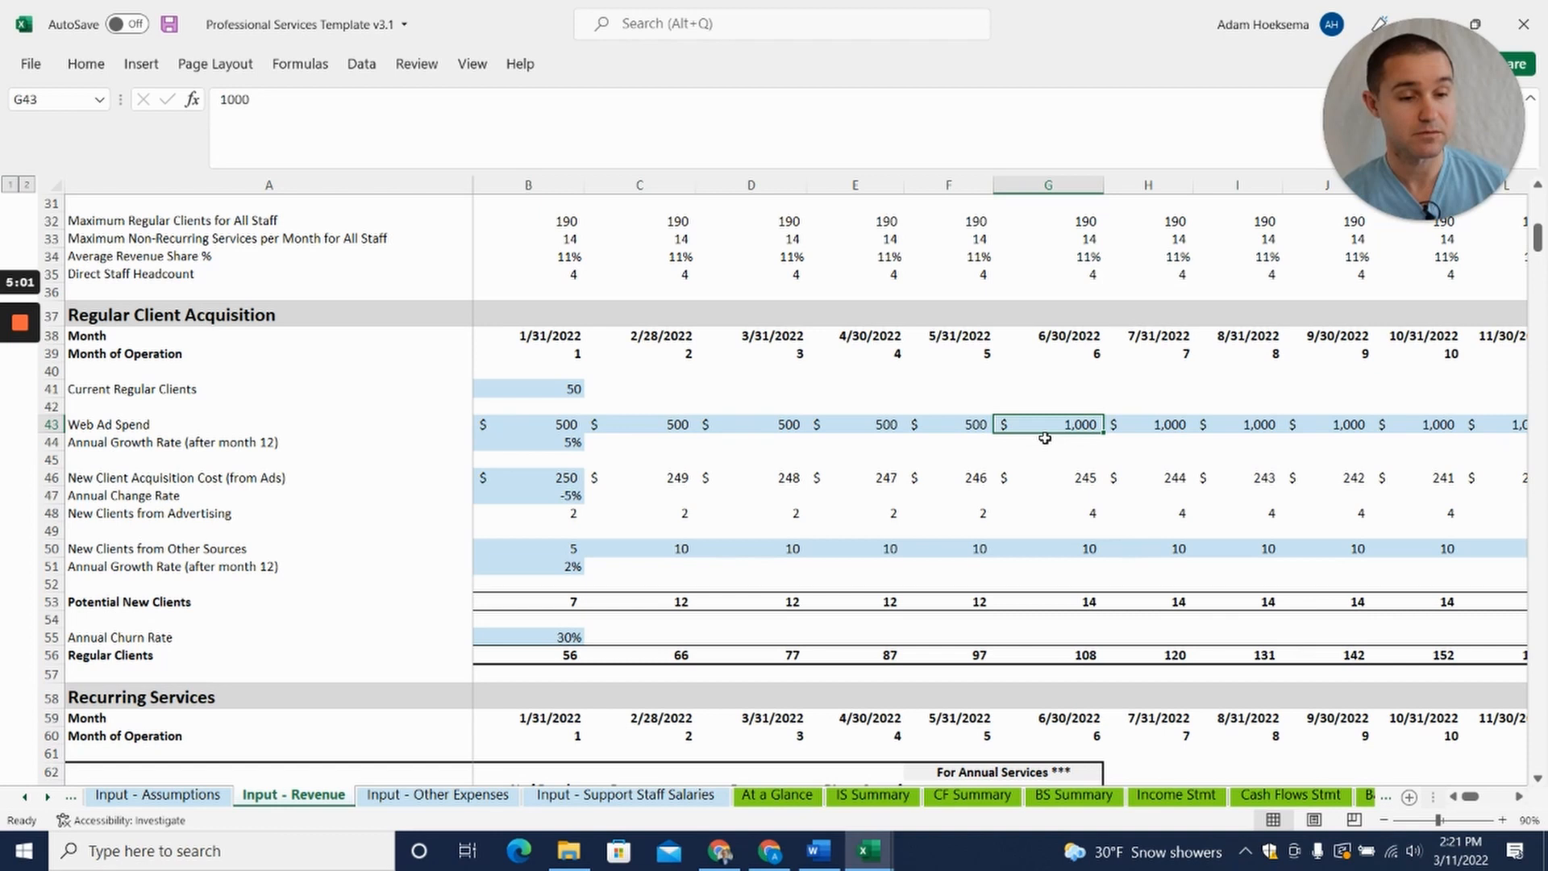
{"action": "left_click", "coordinate": [527, 549]}
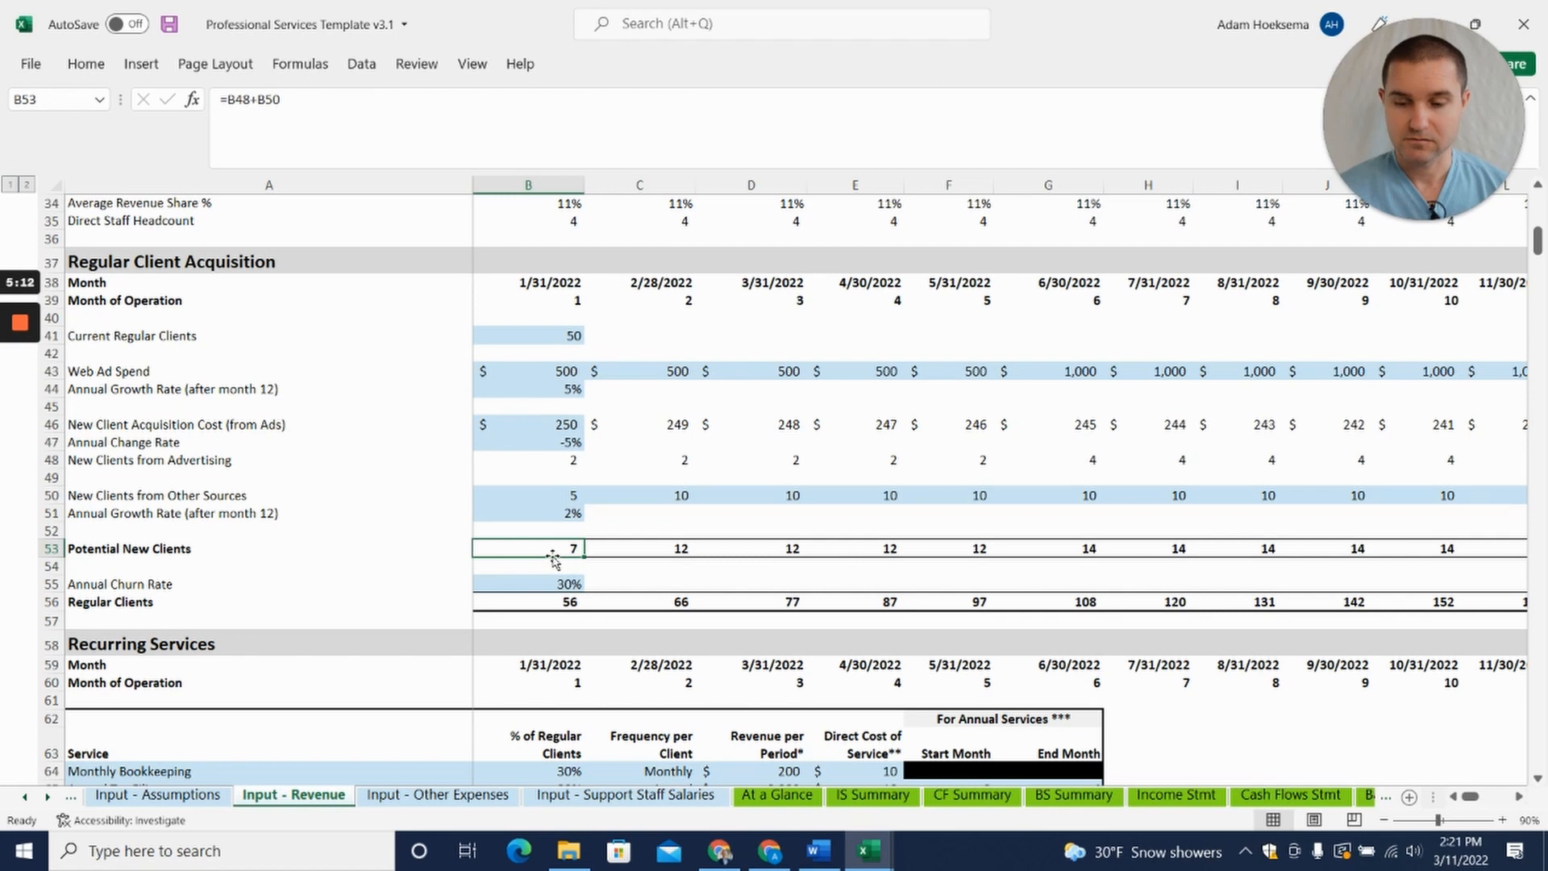
{"action": "scroll", "scroll_direction": "down", "scroll_amount": 3}
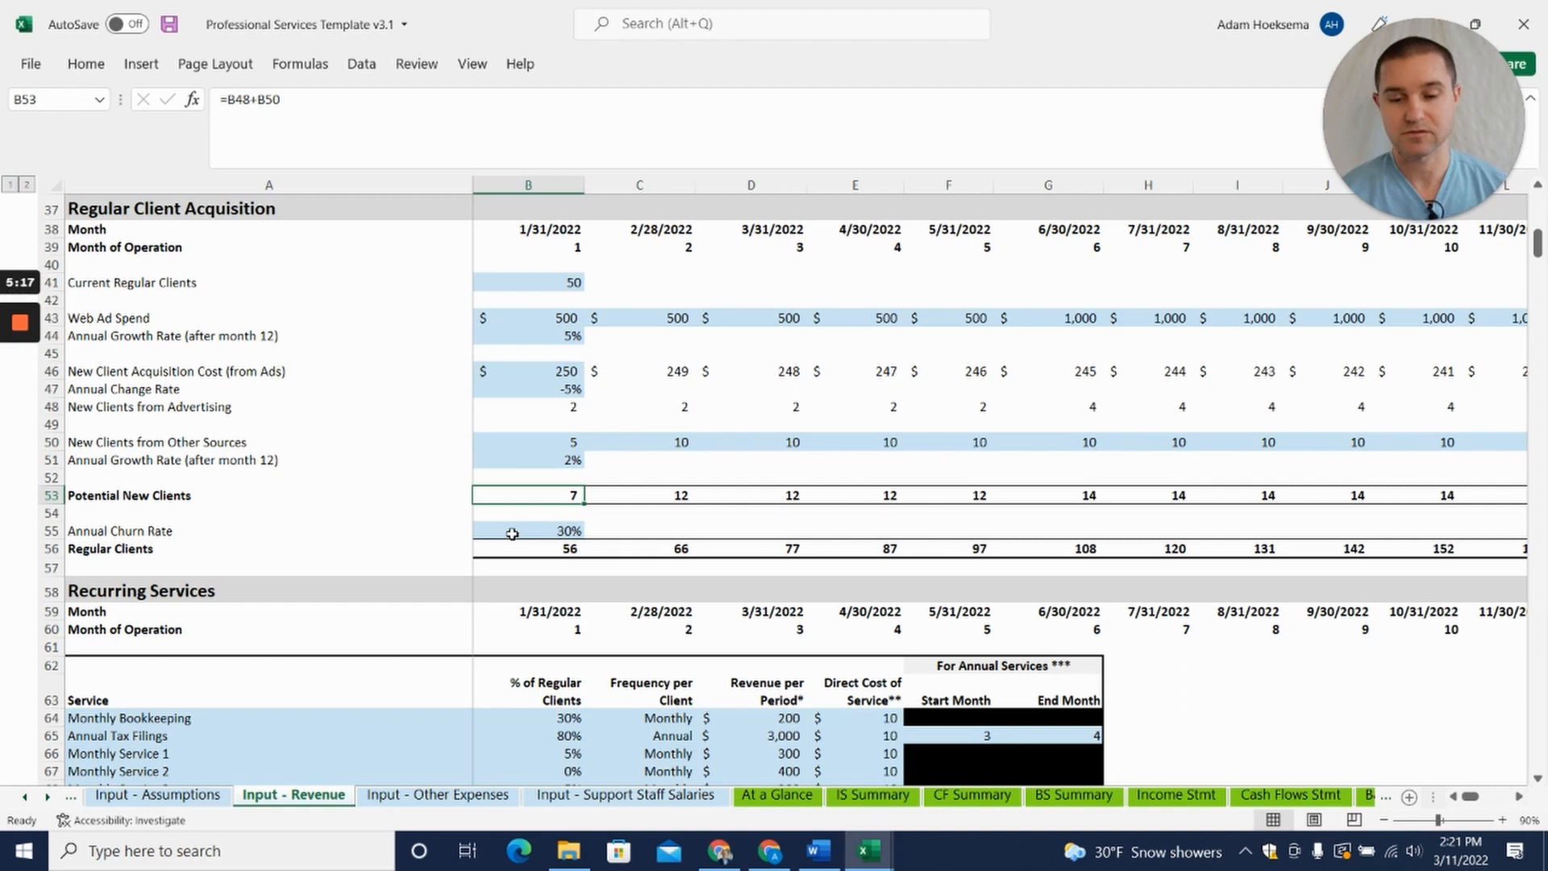
{"action": "scroll", "scroll_direction": "down", "scroll_amount": 3}
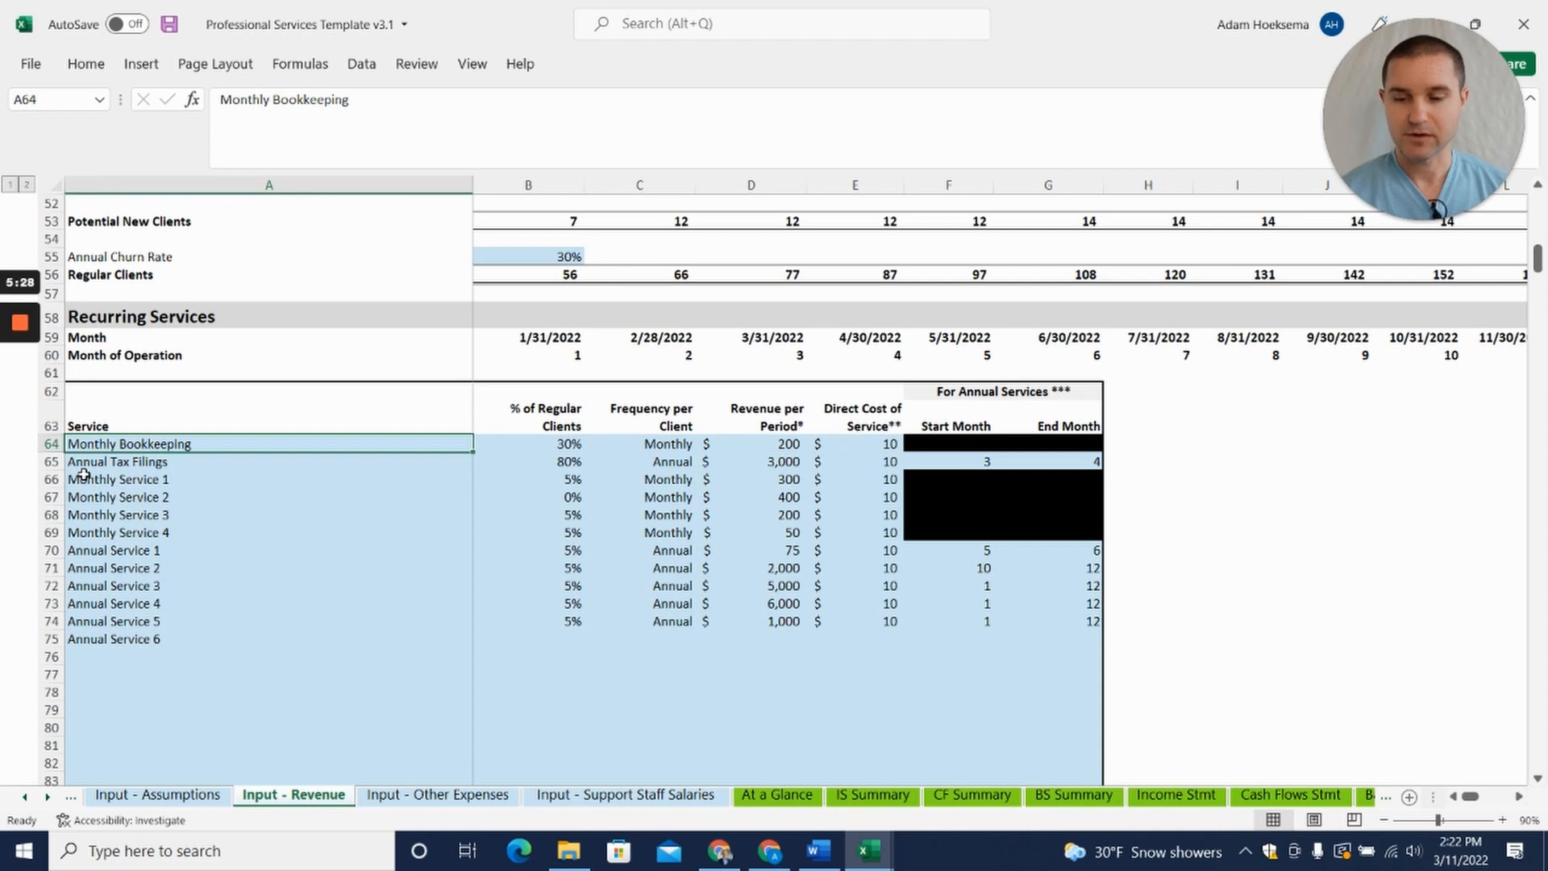
Check Monthly Bookkeeping's 30% client share and Annual Tax Filings' end month 4, then scroll to the Notes box
{"action": "left_click", "coordinate": [527, 443]}
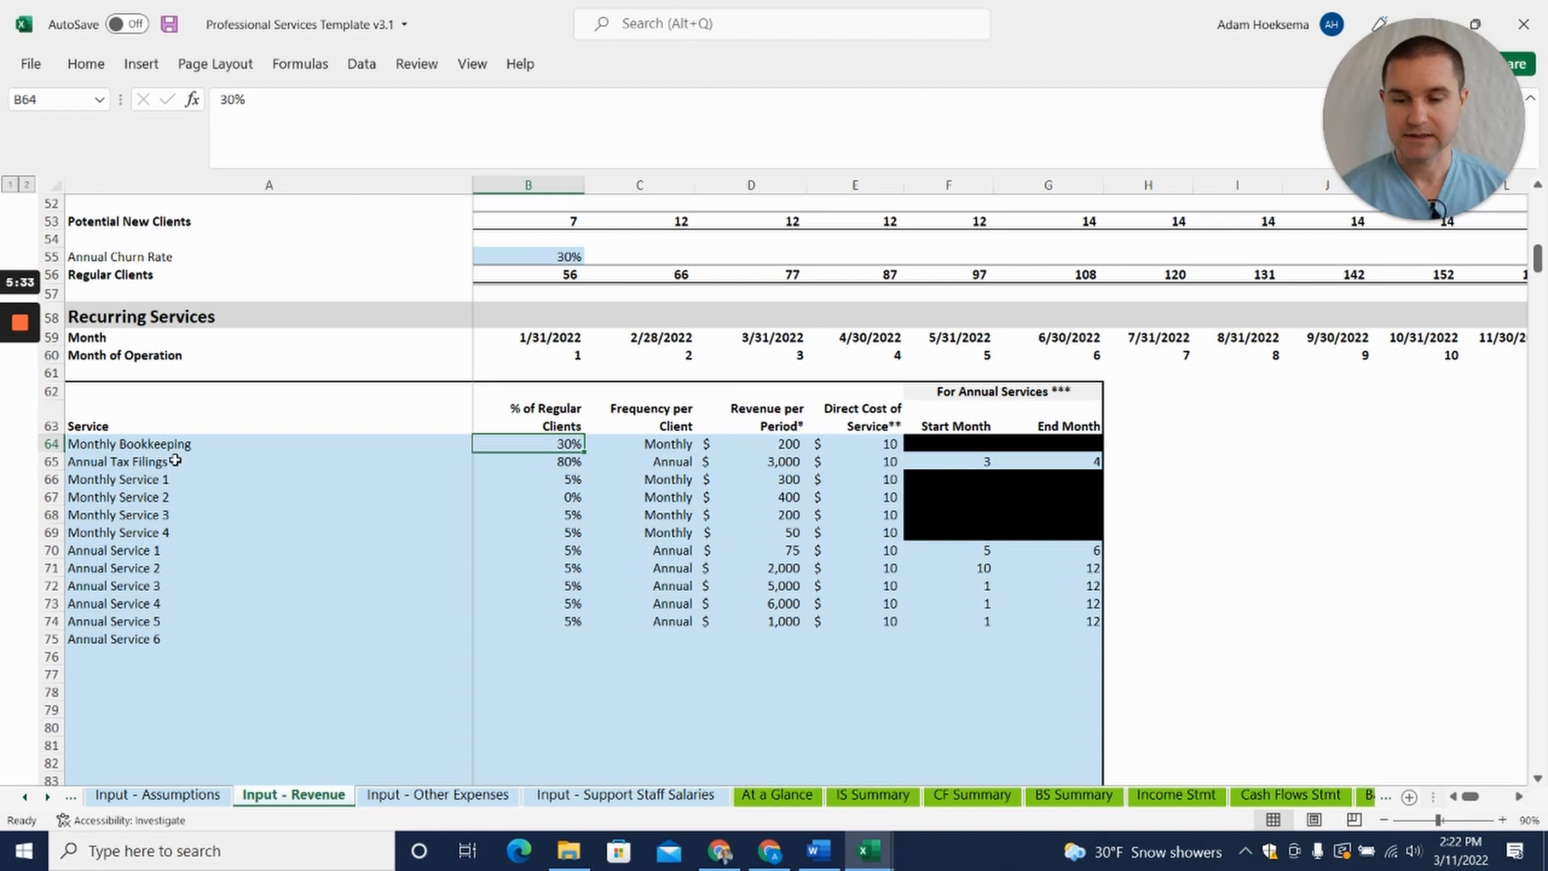
{"action": "left_click", "coordinate": [528, 462]}
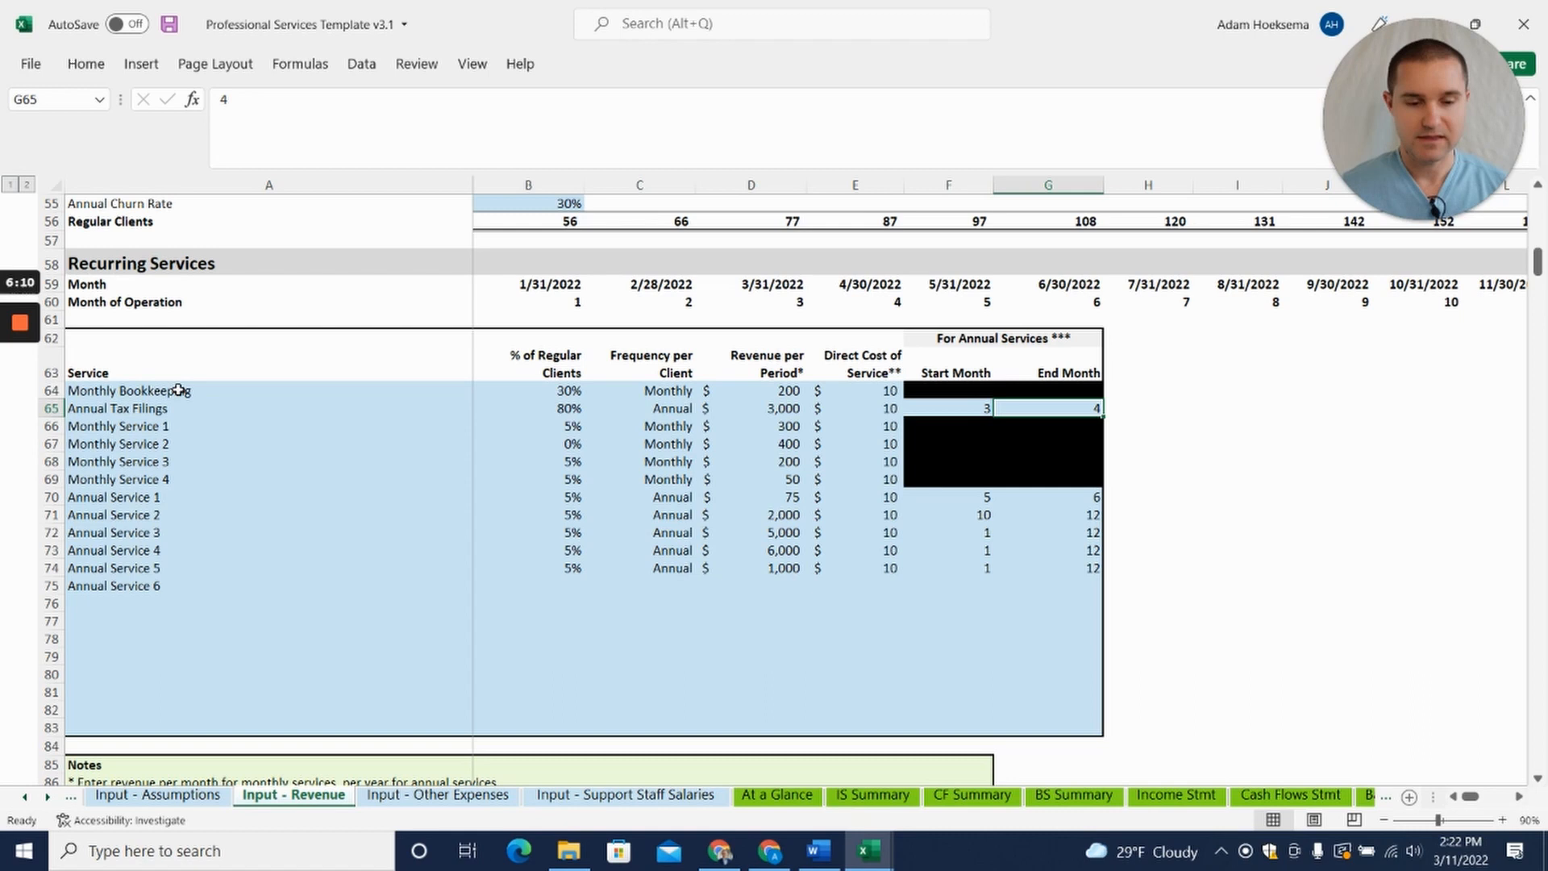
{"action": "scroll", "scroll_direction": "down", "scroll_amount": 3}
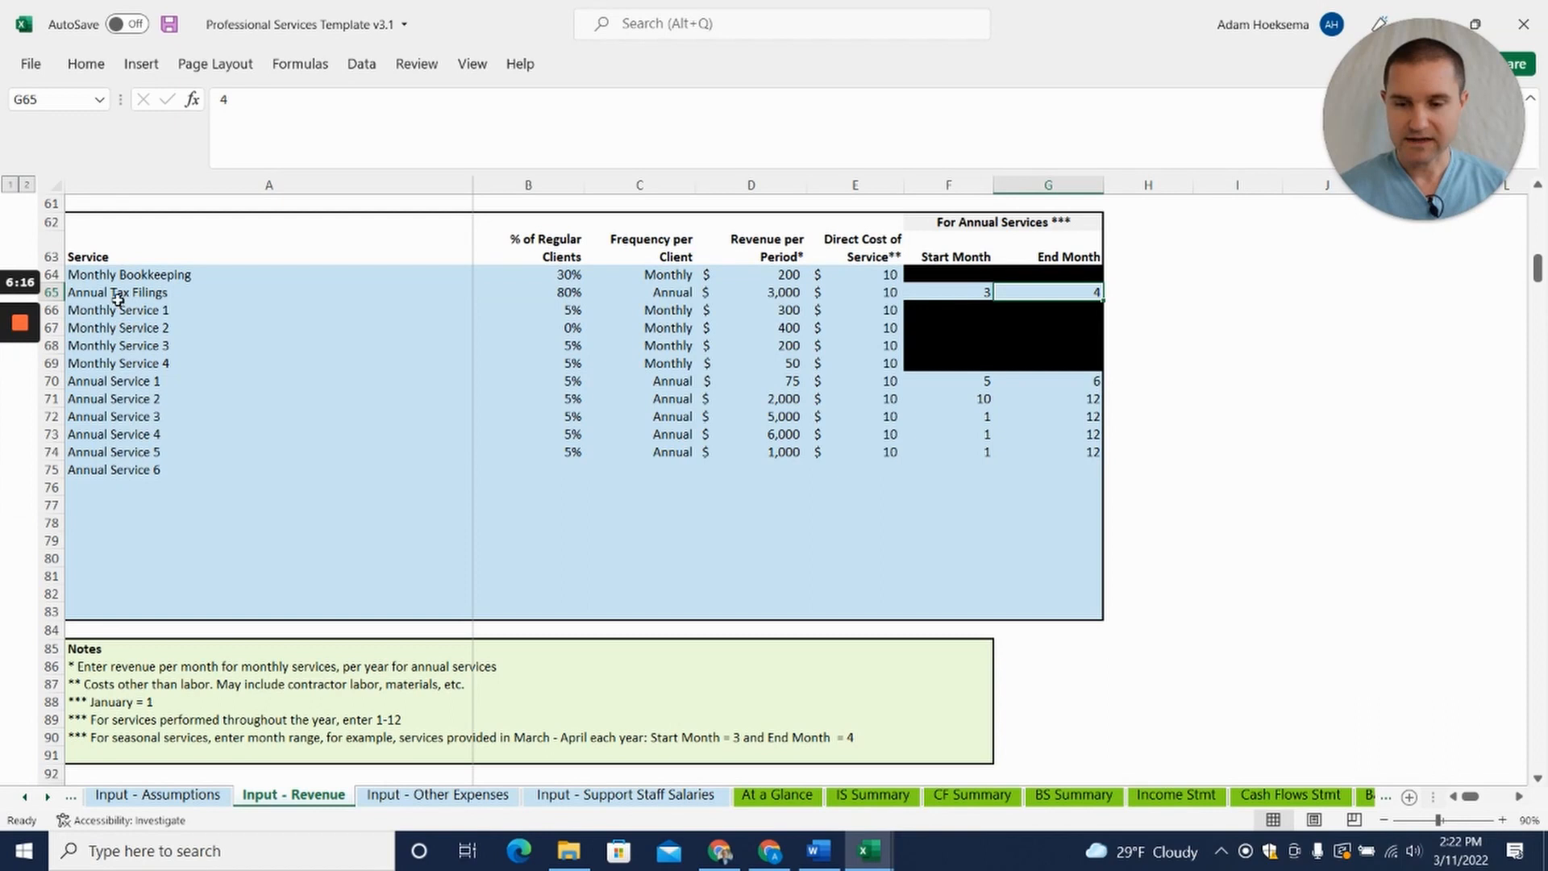
{"action": "scroll", "scroll_direction": "down", "scroll_amount": 3}
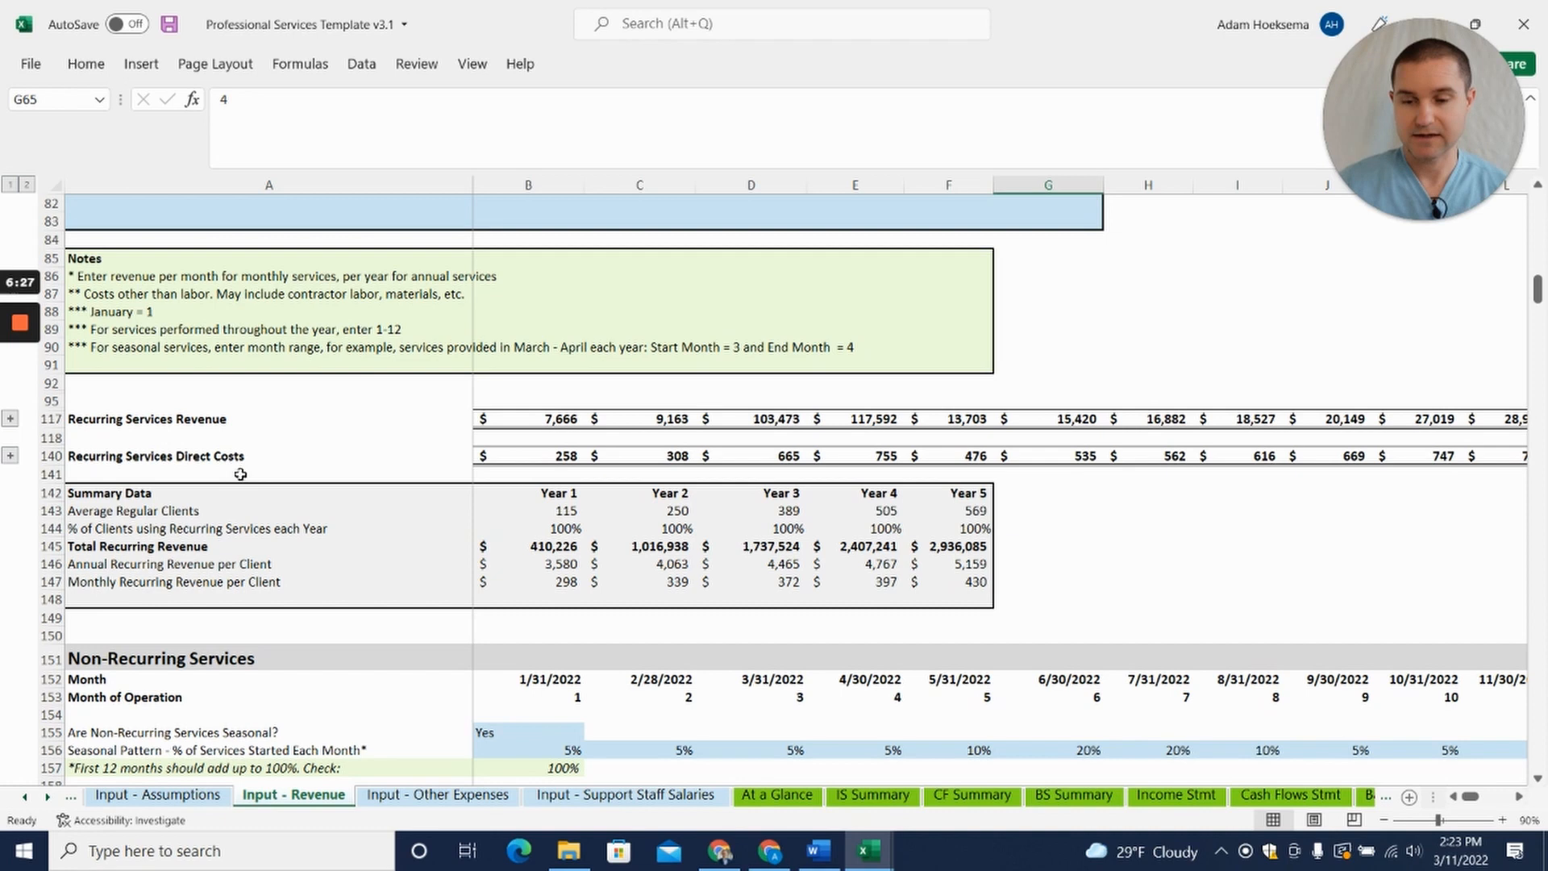
{"action": "scroll", "scroll_direction": "down", "scroll_amount": 3}
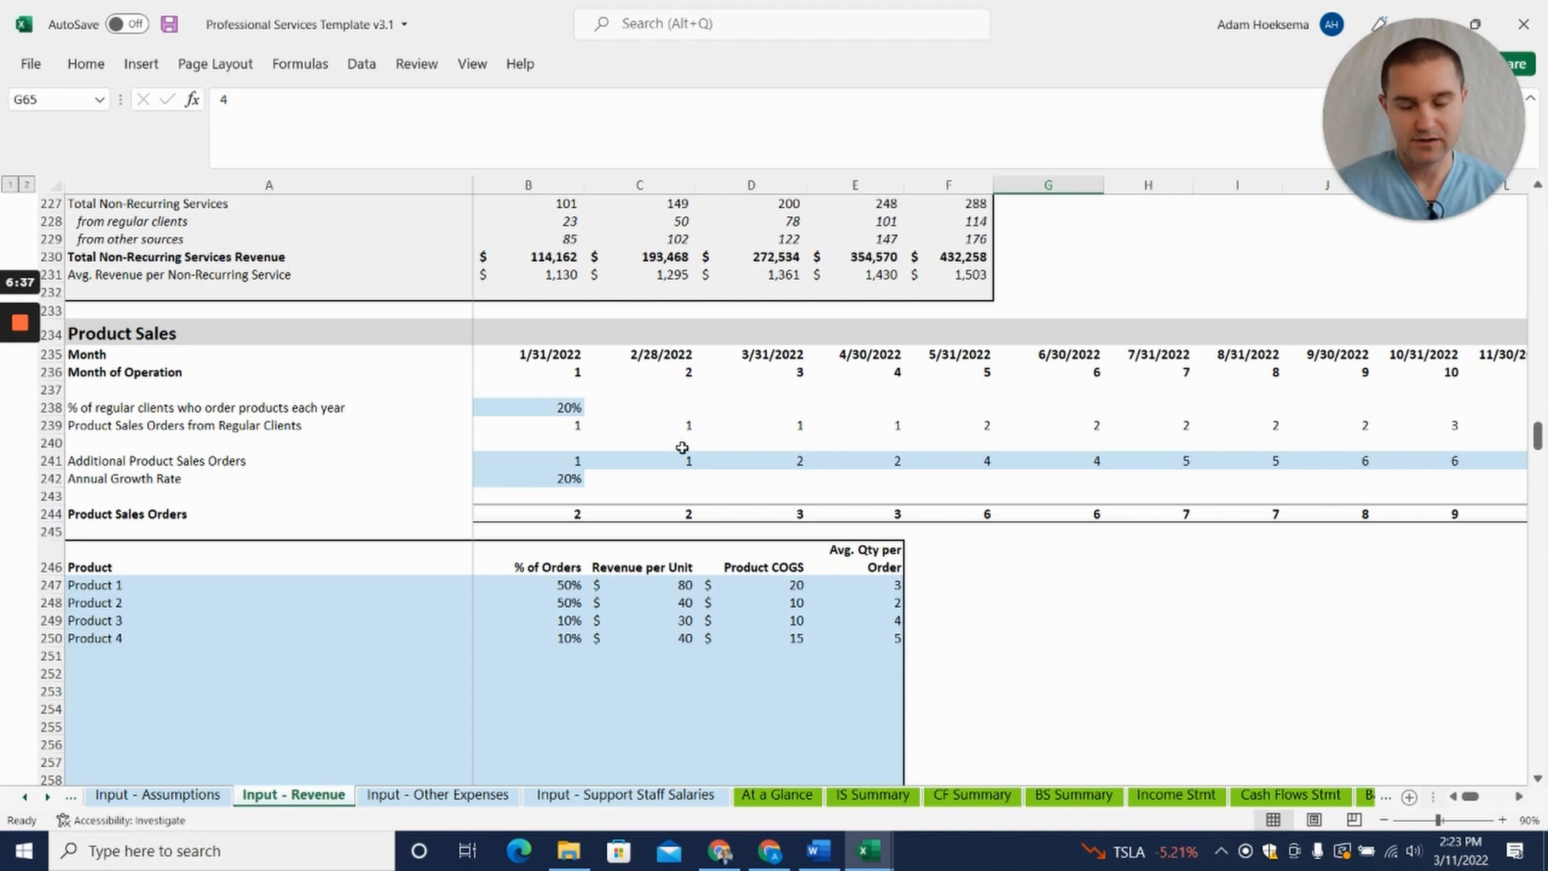
{"action": "mouse_move", "coordinate": [419, 628]}
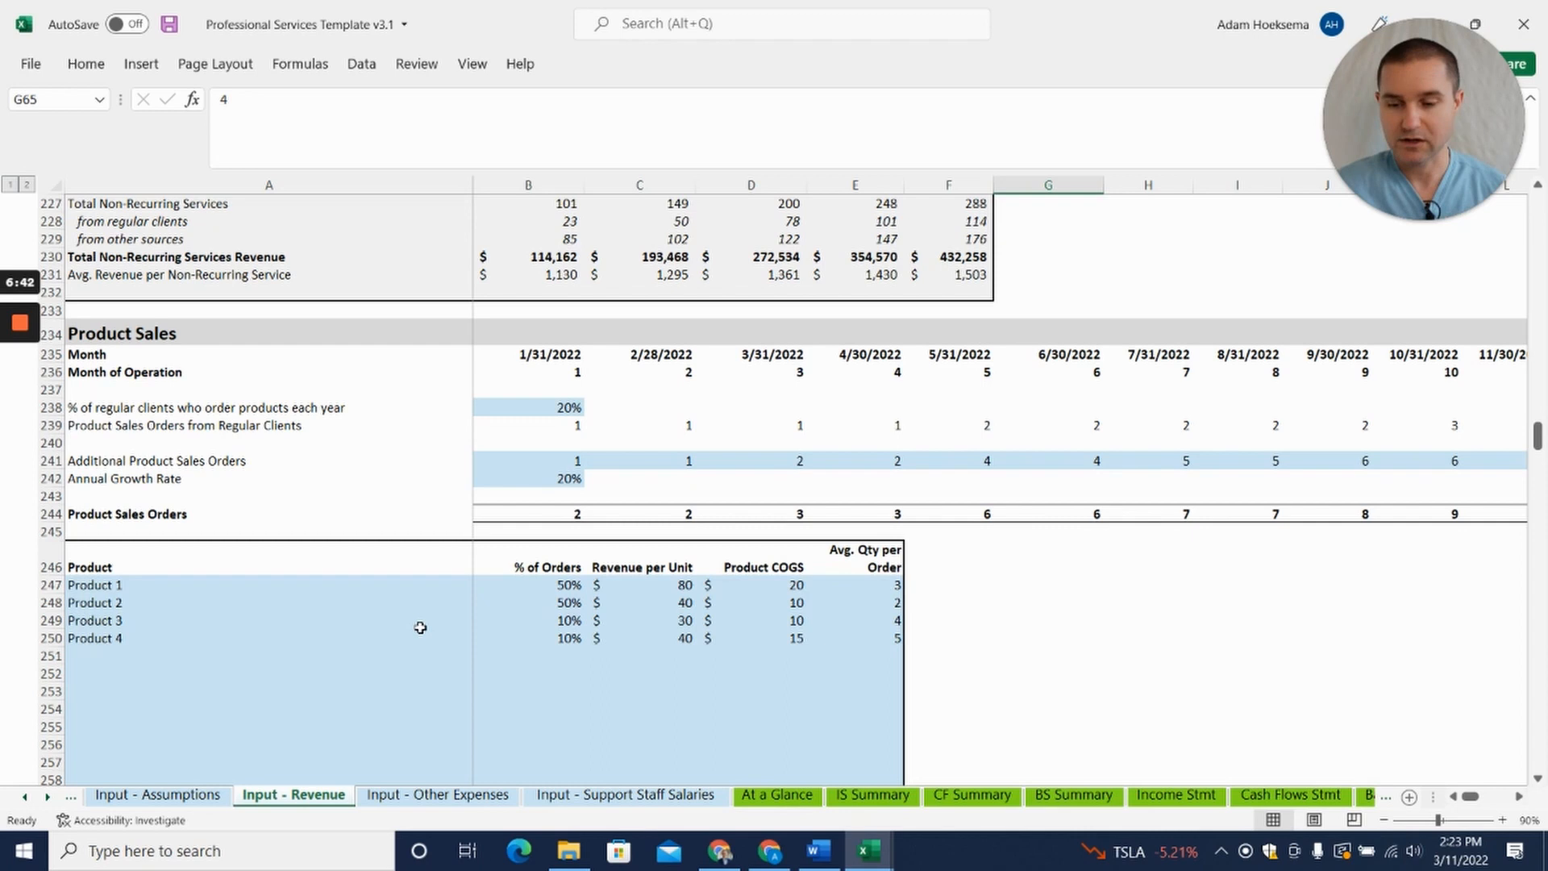
{"action": "scroll", "scroll_direction": "down", "scroll_amount": 3}
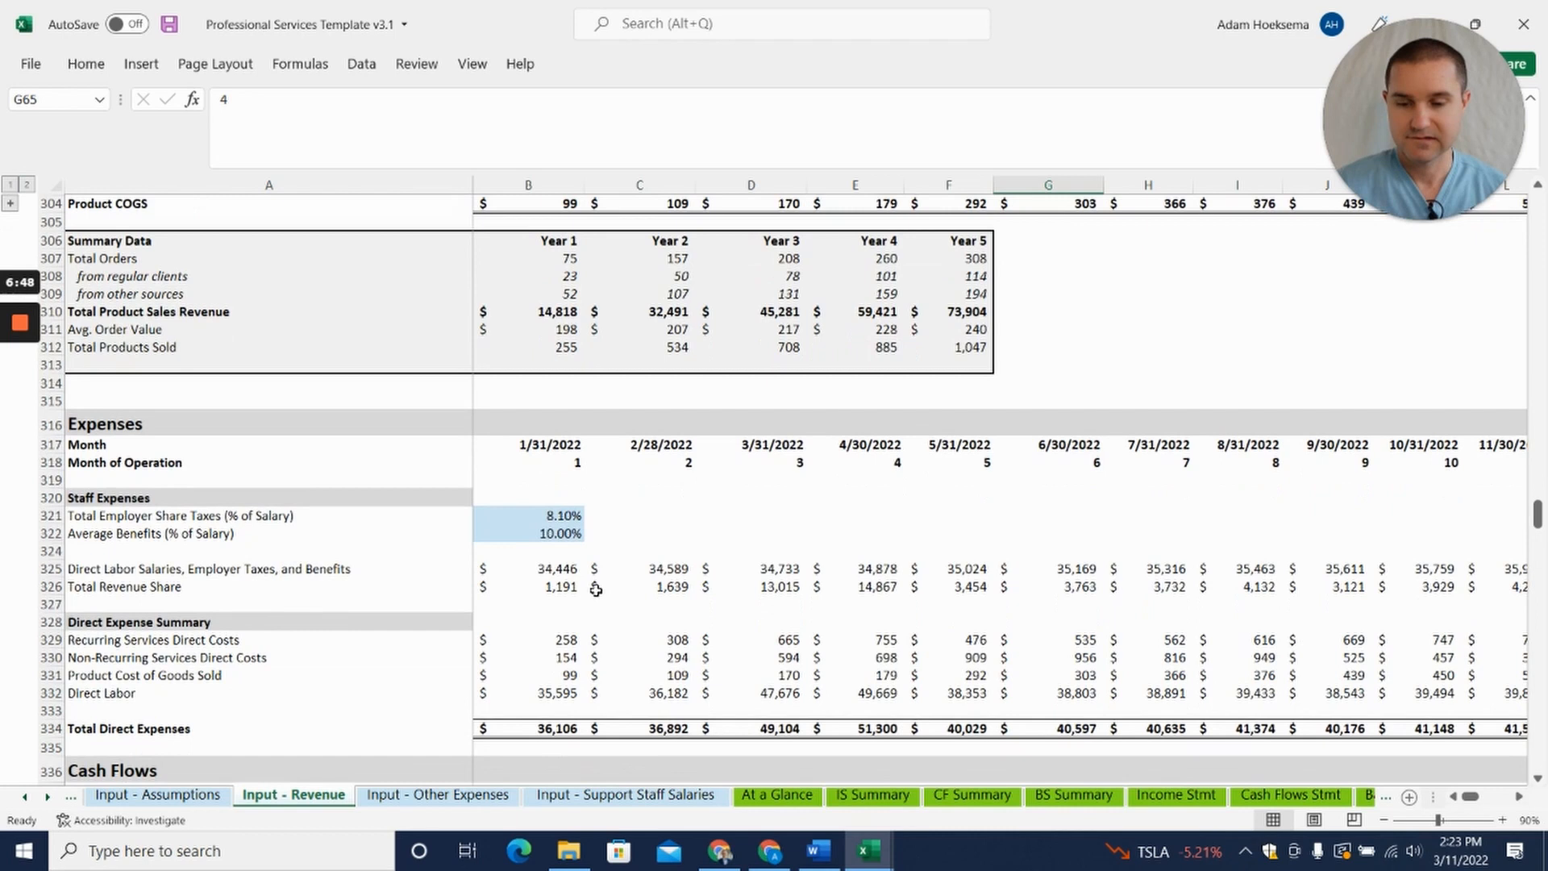
{"action": "scroll", "scroll_direction": "down", "scroll_amount": 3}
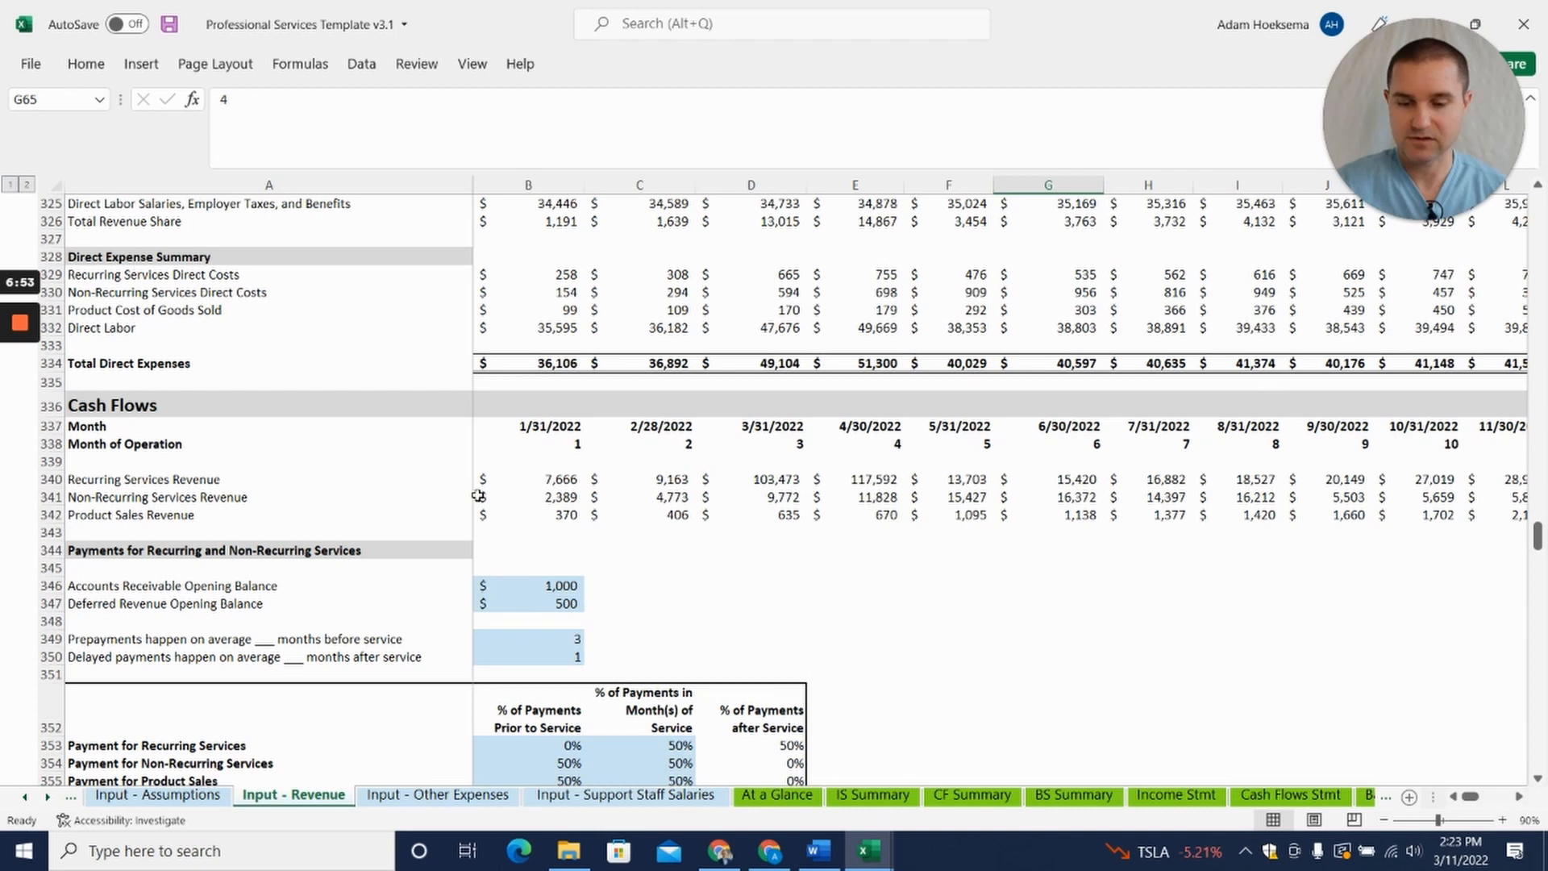
{"action": "scroll", "scroll_direction": "down", "scroll_amount": 3}
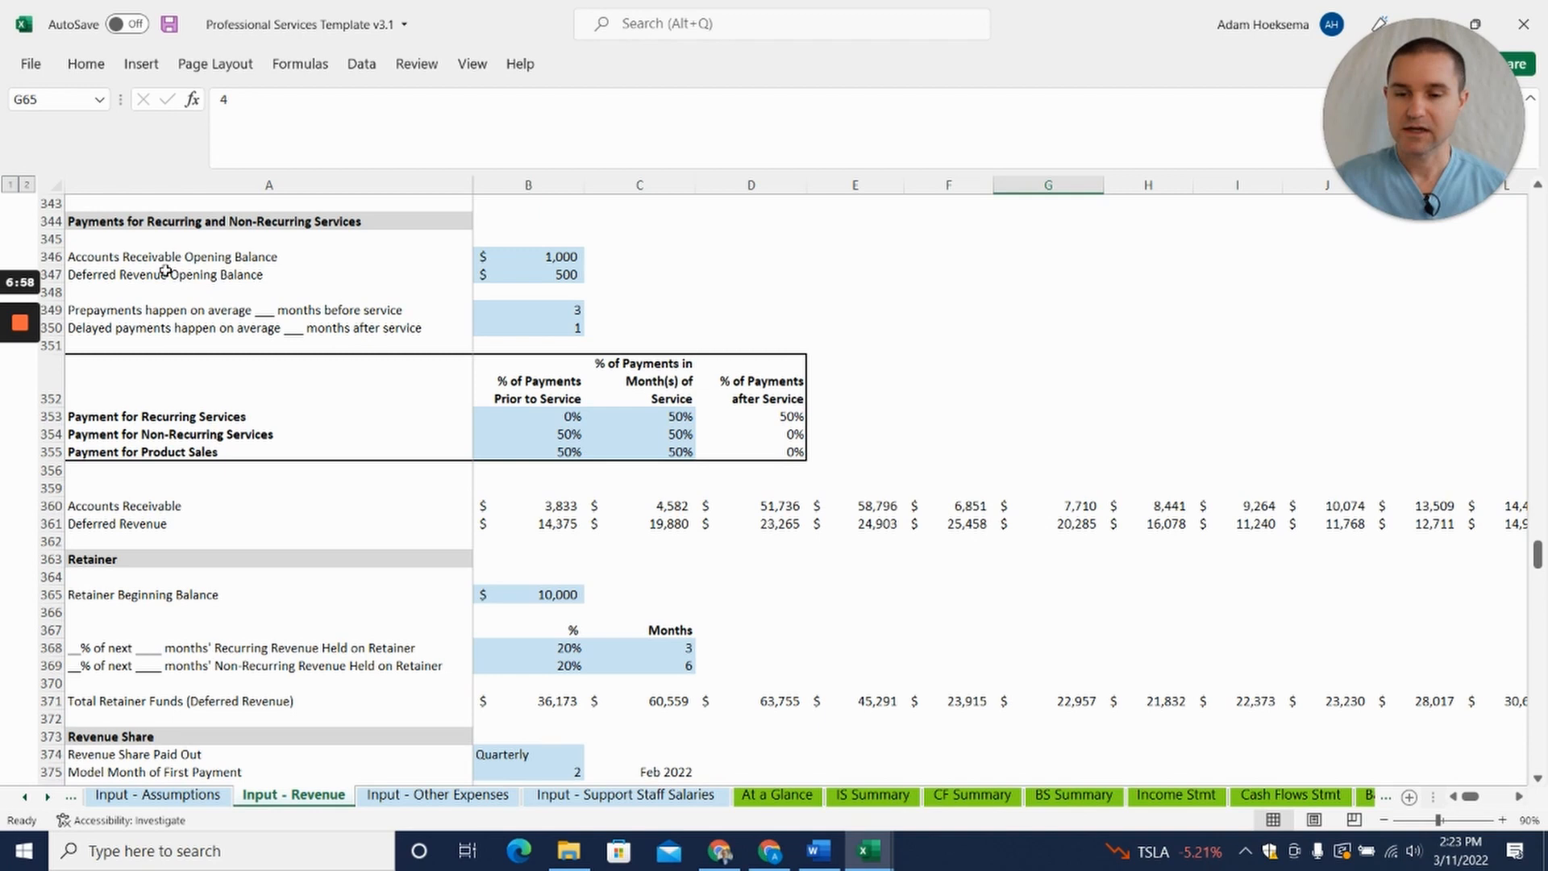
{"action": "mouse_move", "coordinate": [112, 246]}
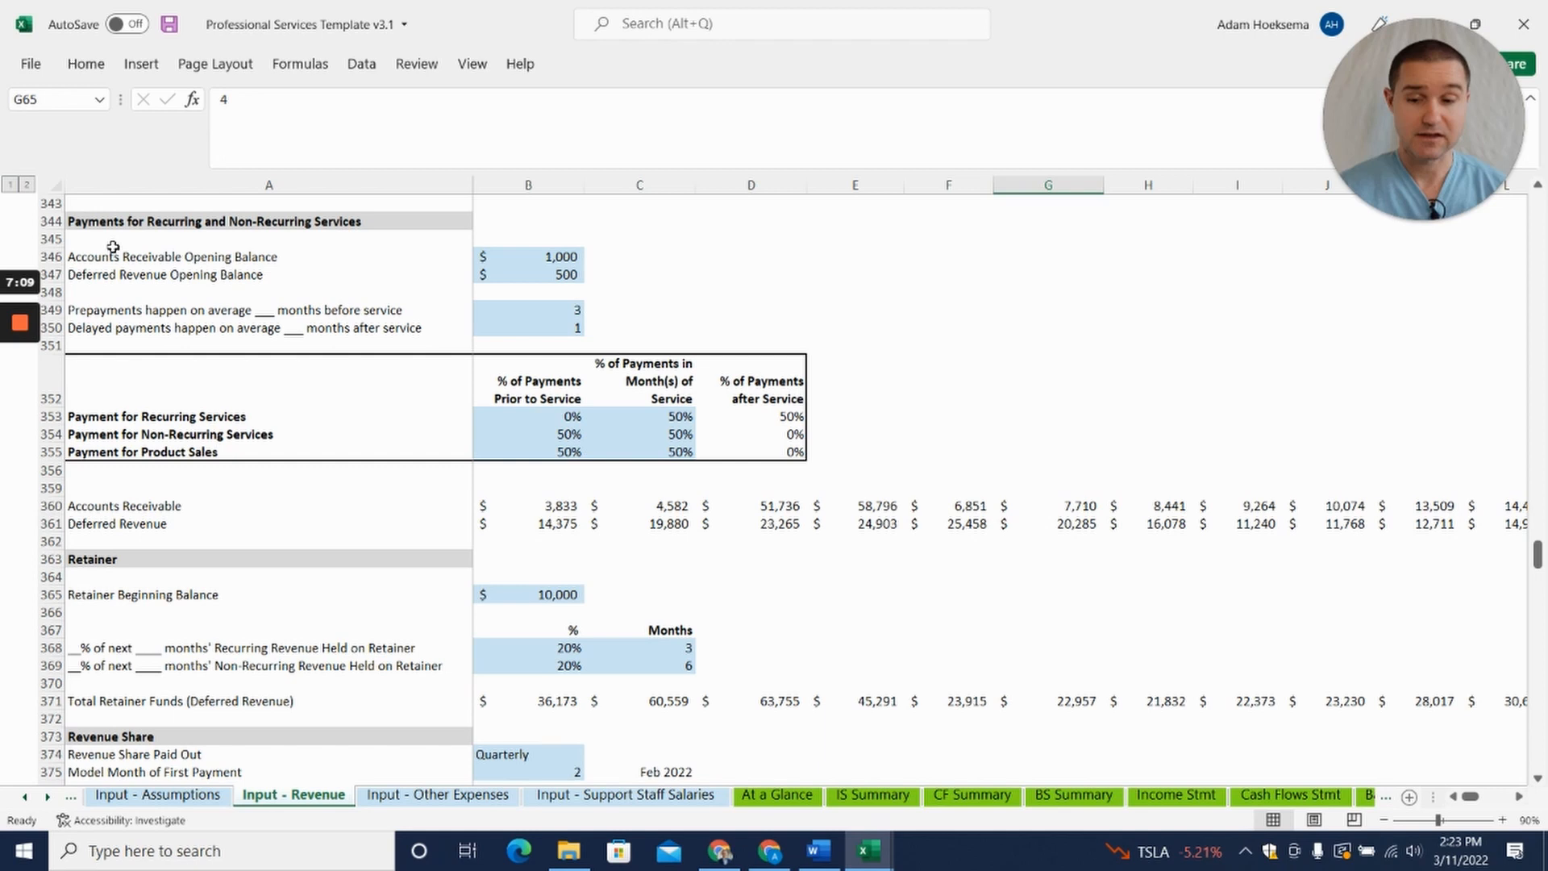
{"action": "left_click", "coordinate": [528, 310]}
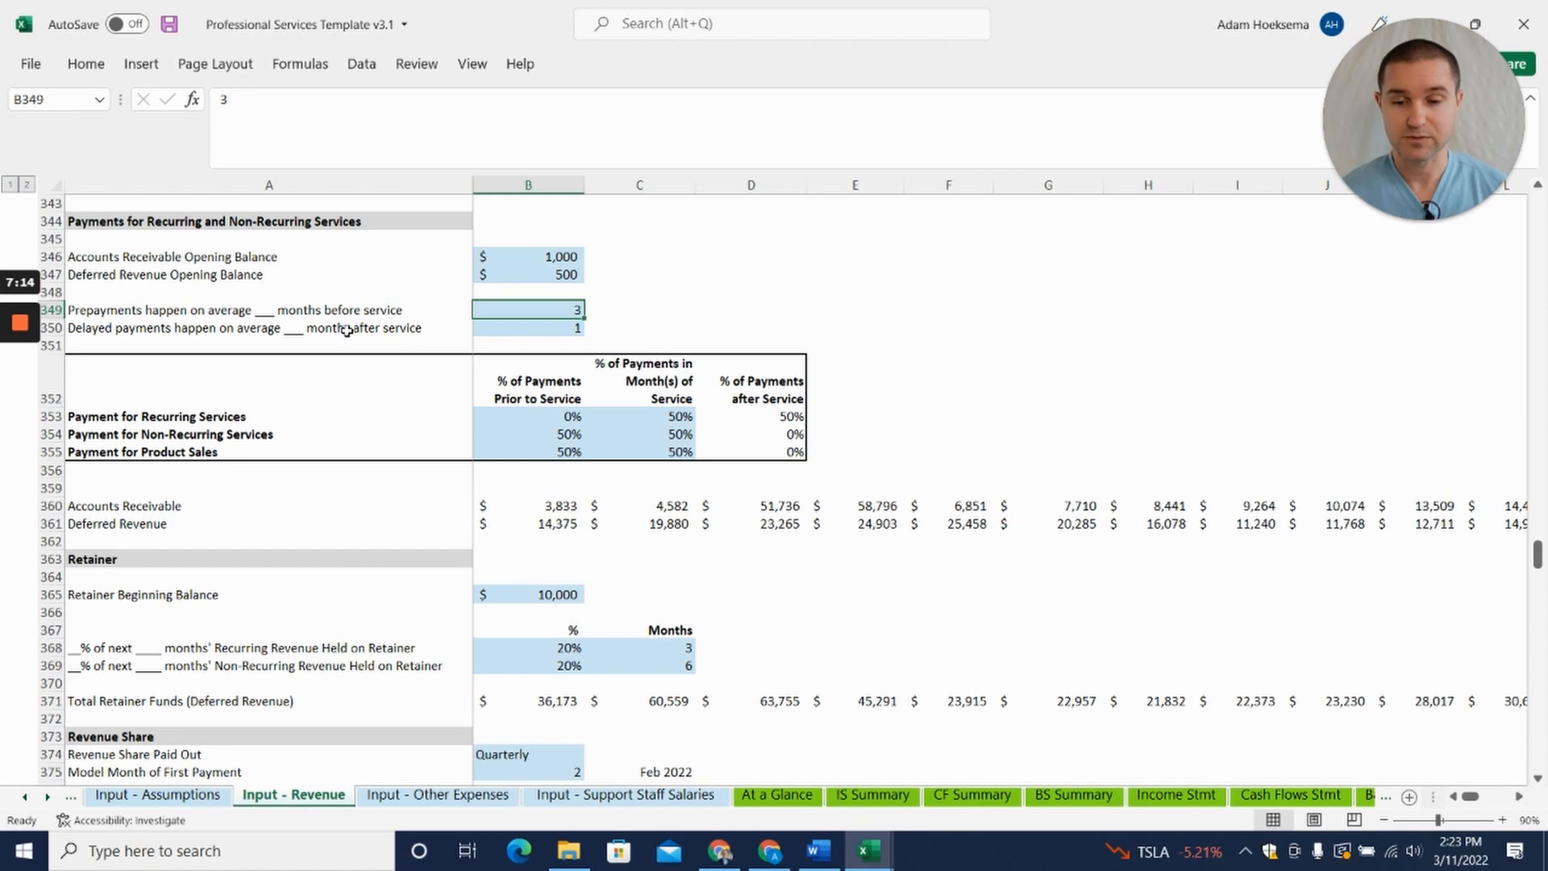
{"action": "left_click", "coordinate": [527, 327]}
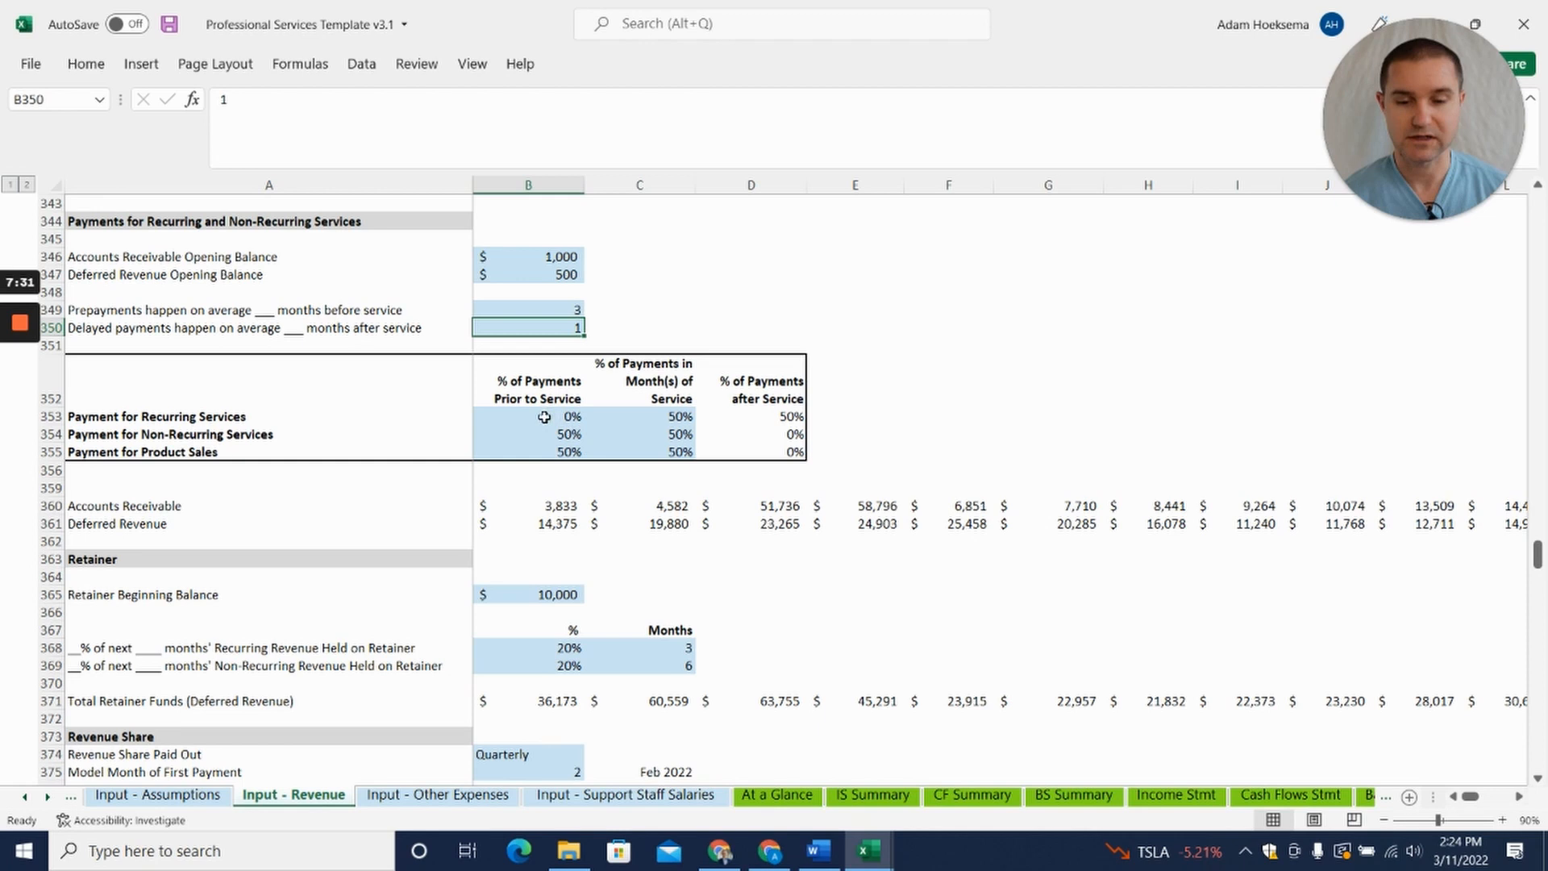
{"action": "left_click", "coordinate": [527, 433]}
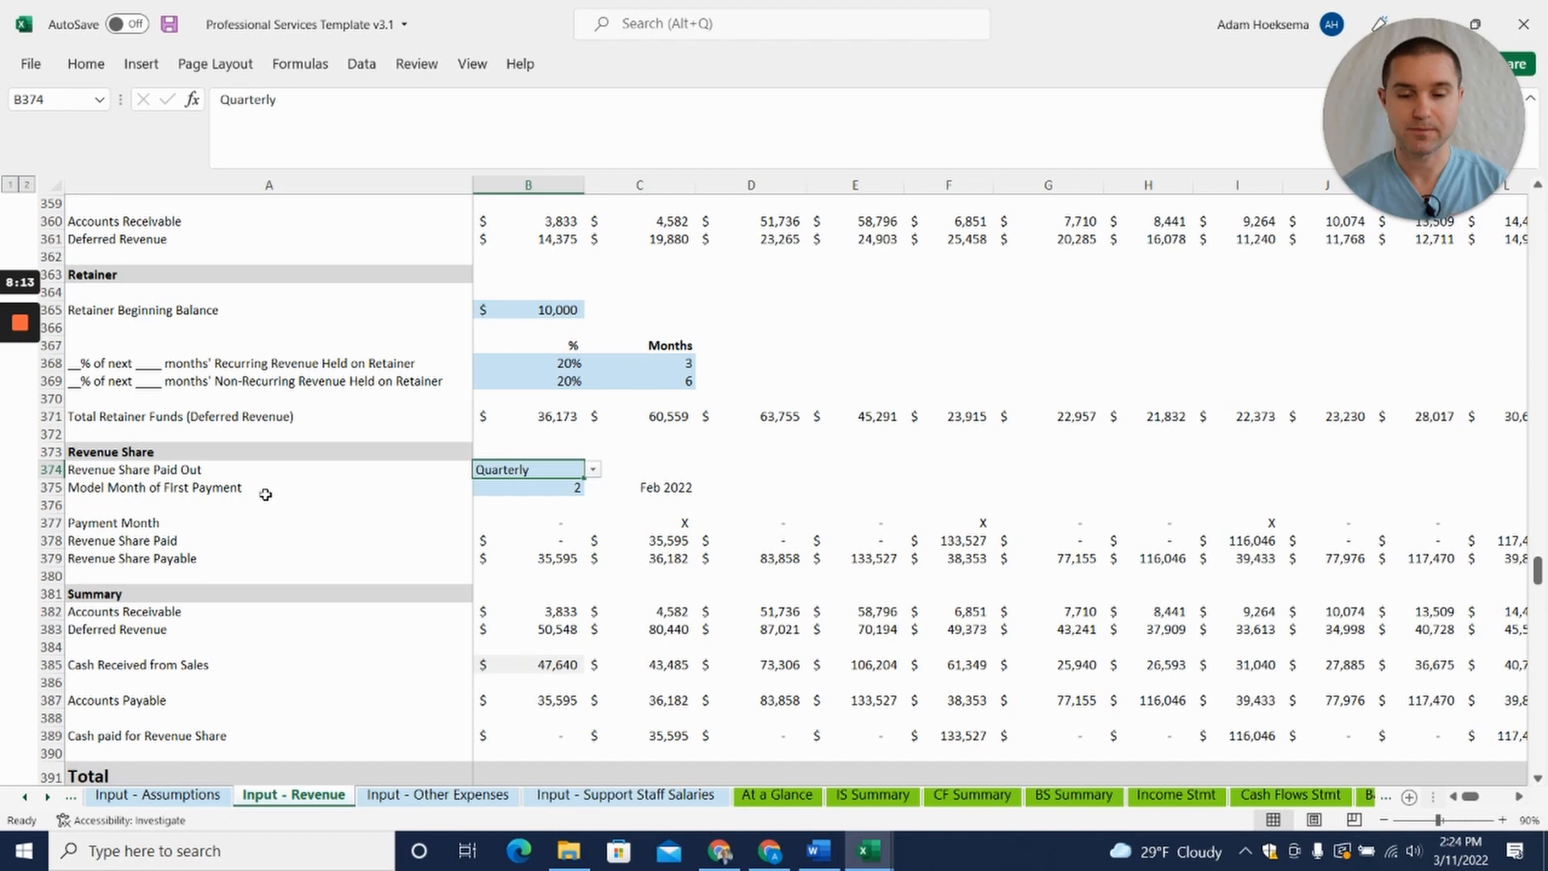
{"action": "scroll", "scroll_direction": "down", "scroll_amount": 3}
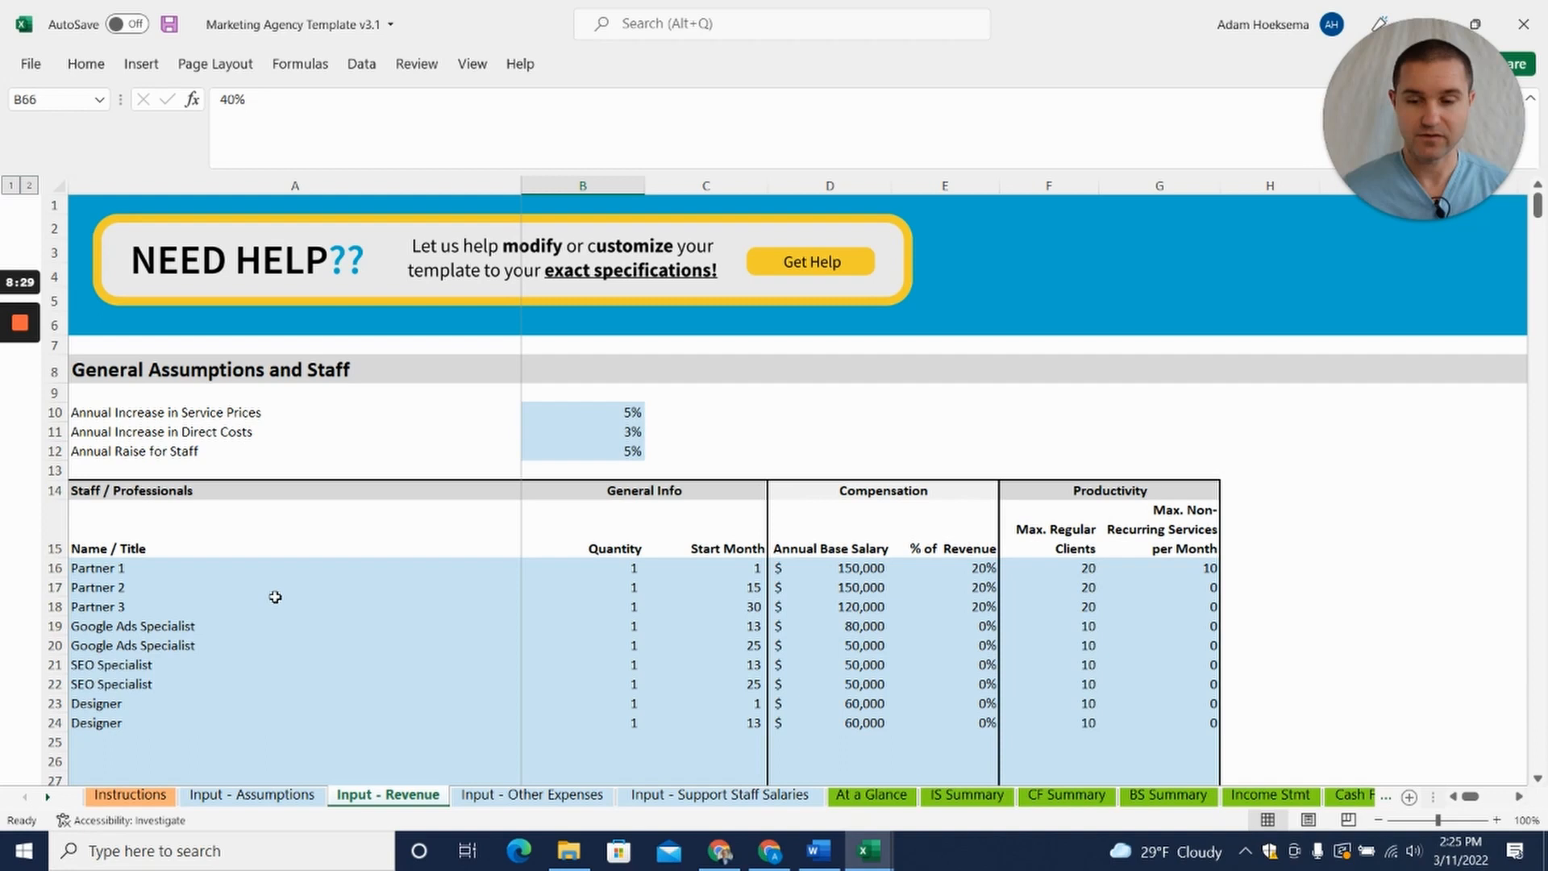
{"action": "mouse_move", "coordinate": [318, 476]}
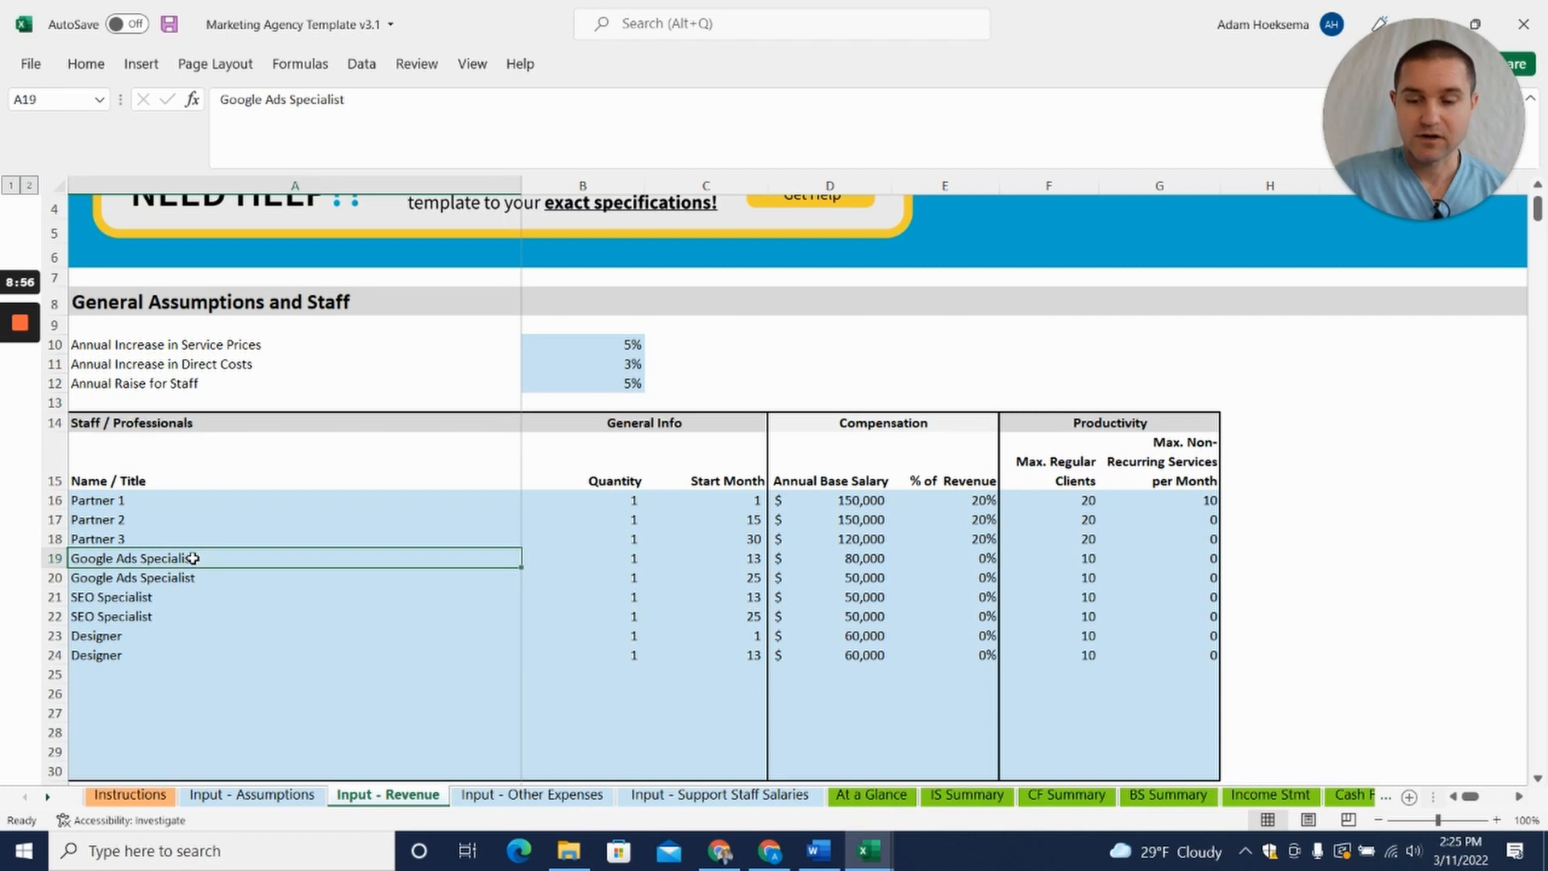
{"action": "scroll", "scroll_direction": "down", "scroll_amount": 3}
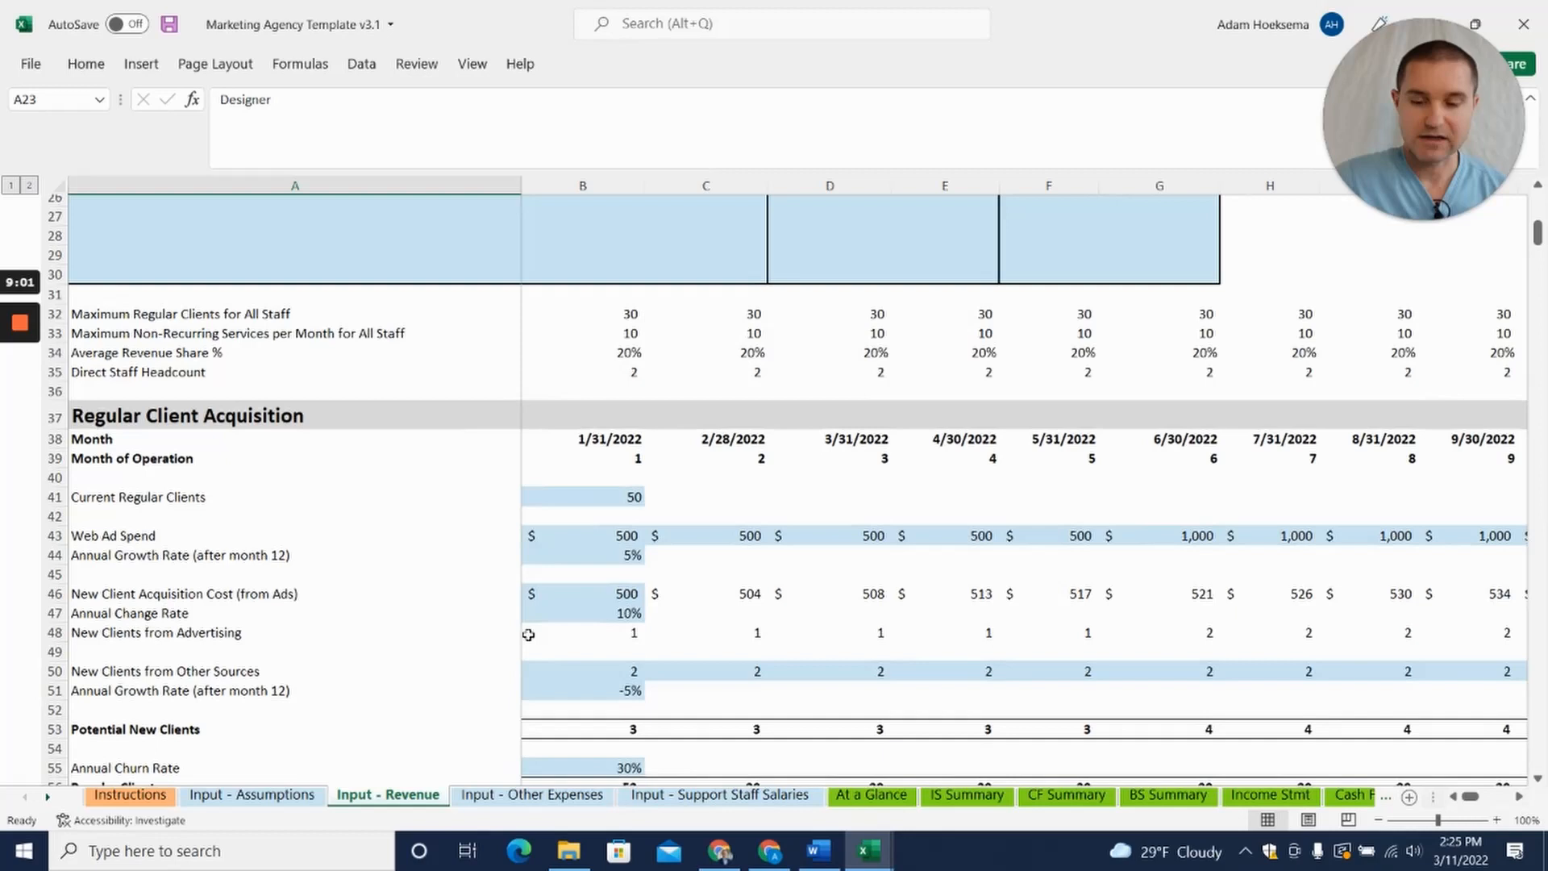
{"action": "scroll", "scroll_direction": "down", "scroll_amount": 3}
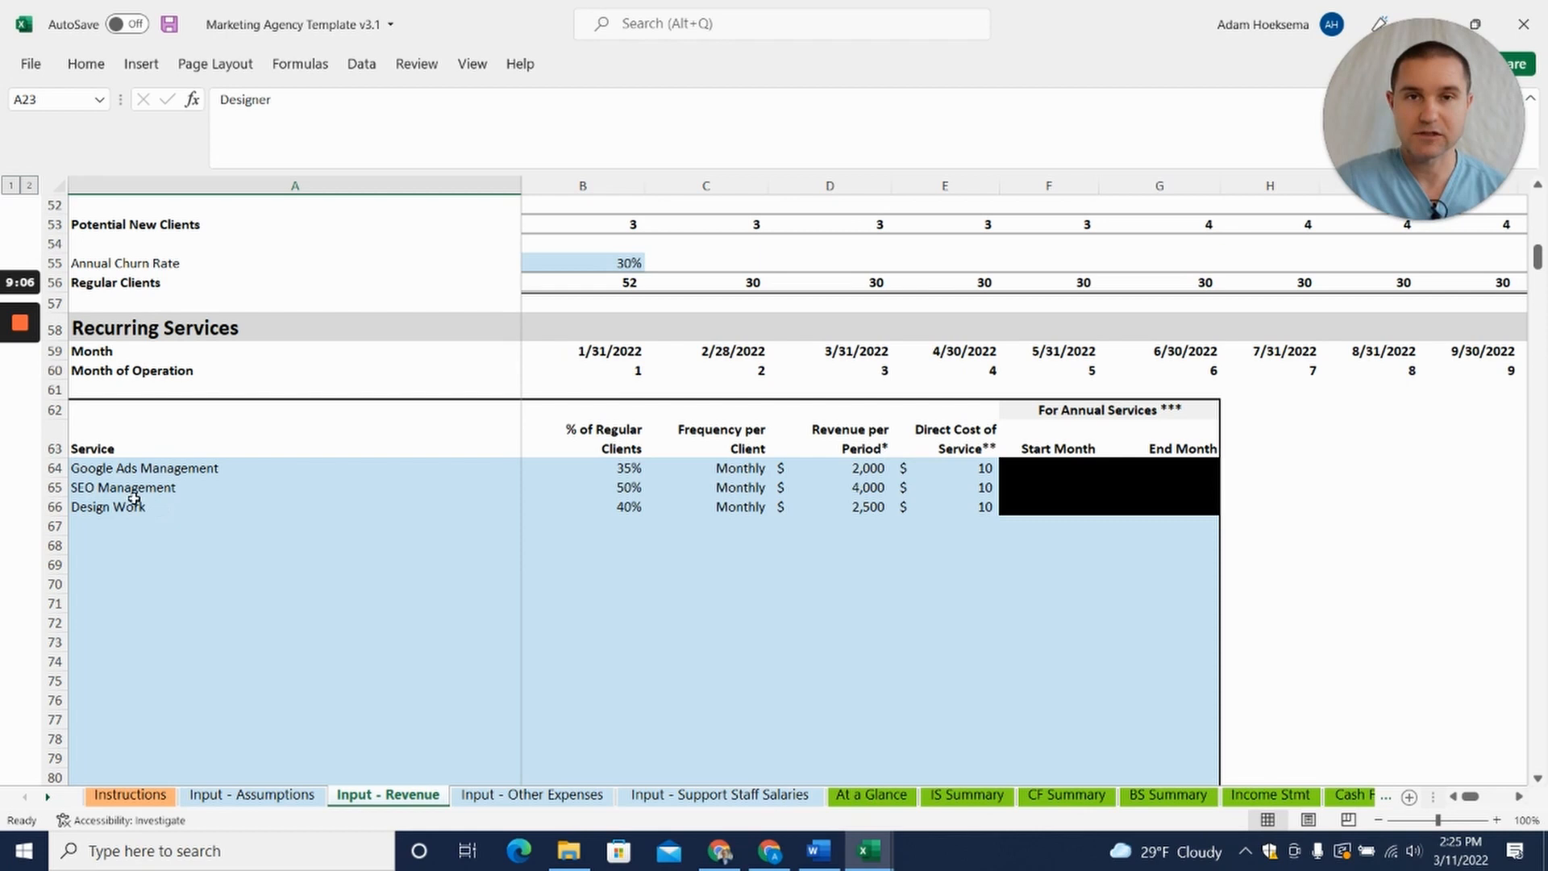
{"action": "mouse_move", "coordinate": [839, 529]}
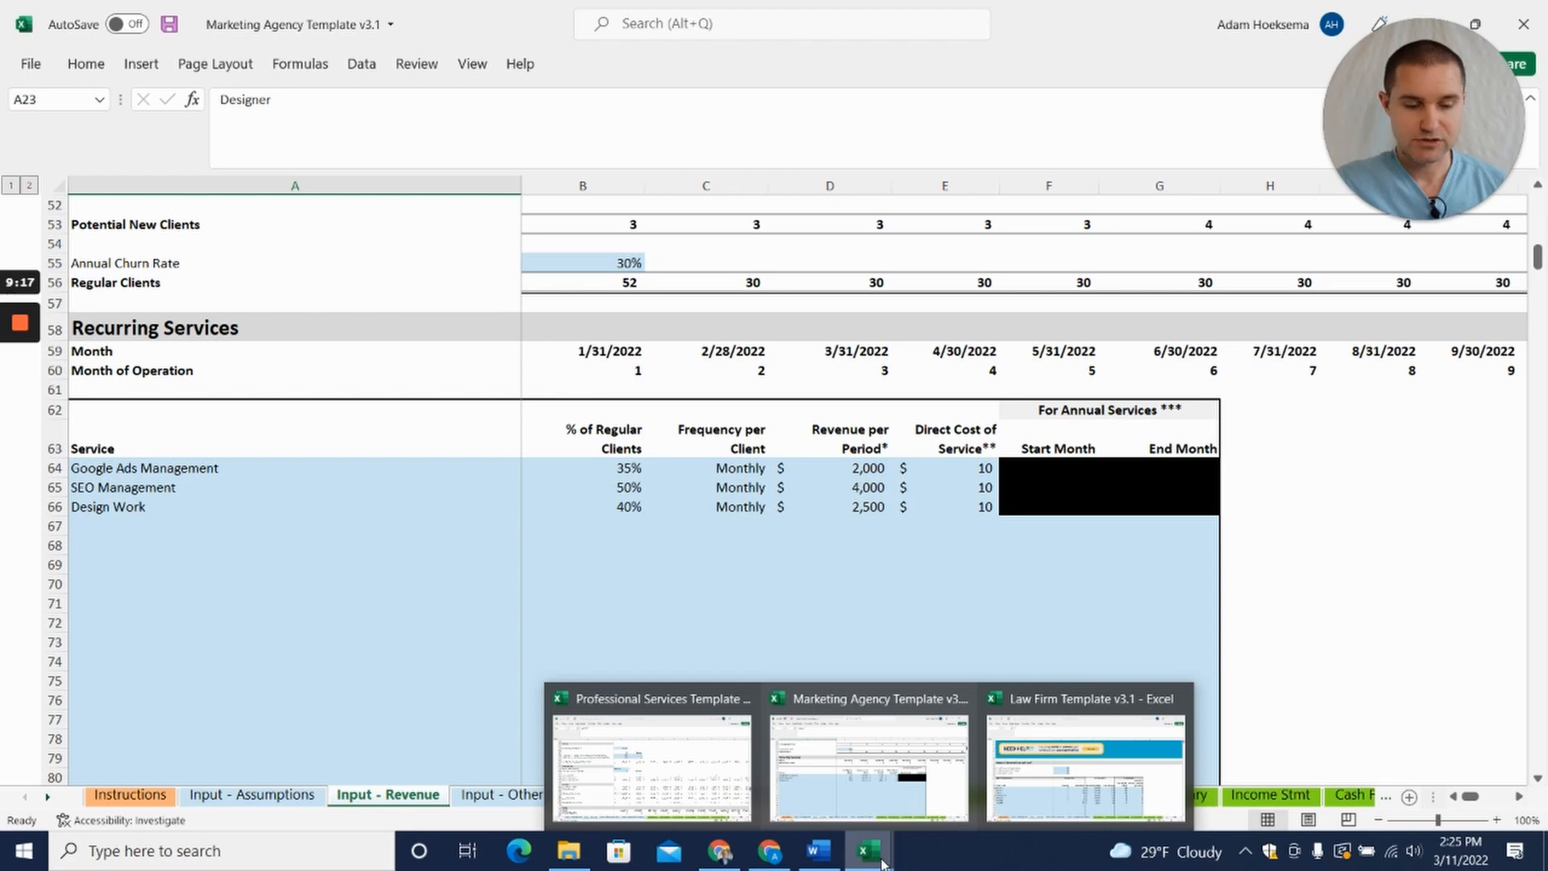
Switch to the Law Firm template workbook and scroll its Input - Revenue sheet to Non-Recurring Services
{"action": "left_click", "coordinate": [1084, 764]}
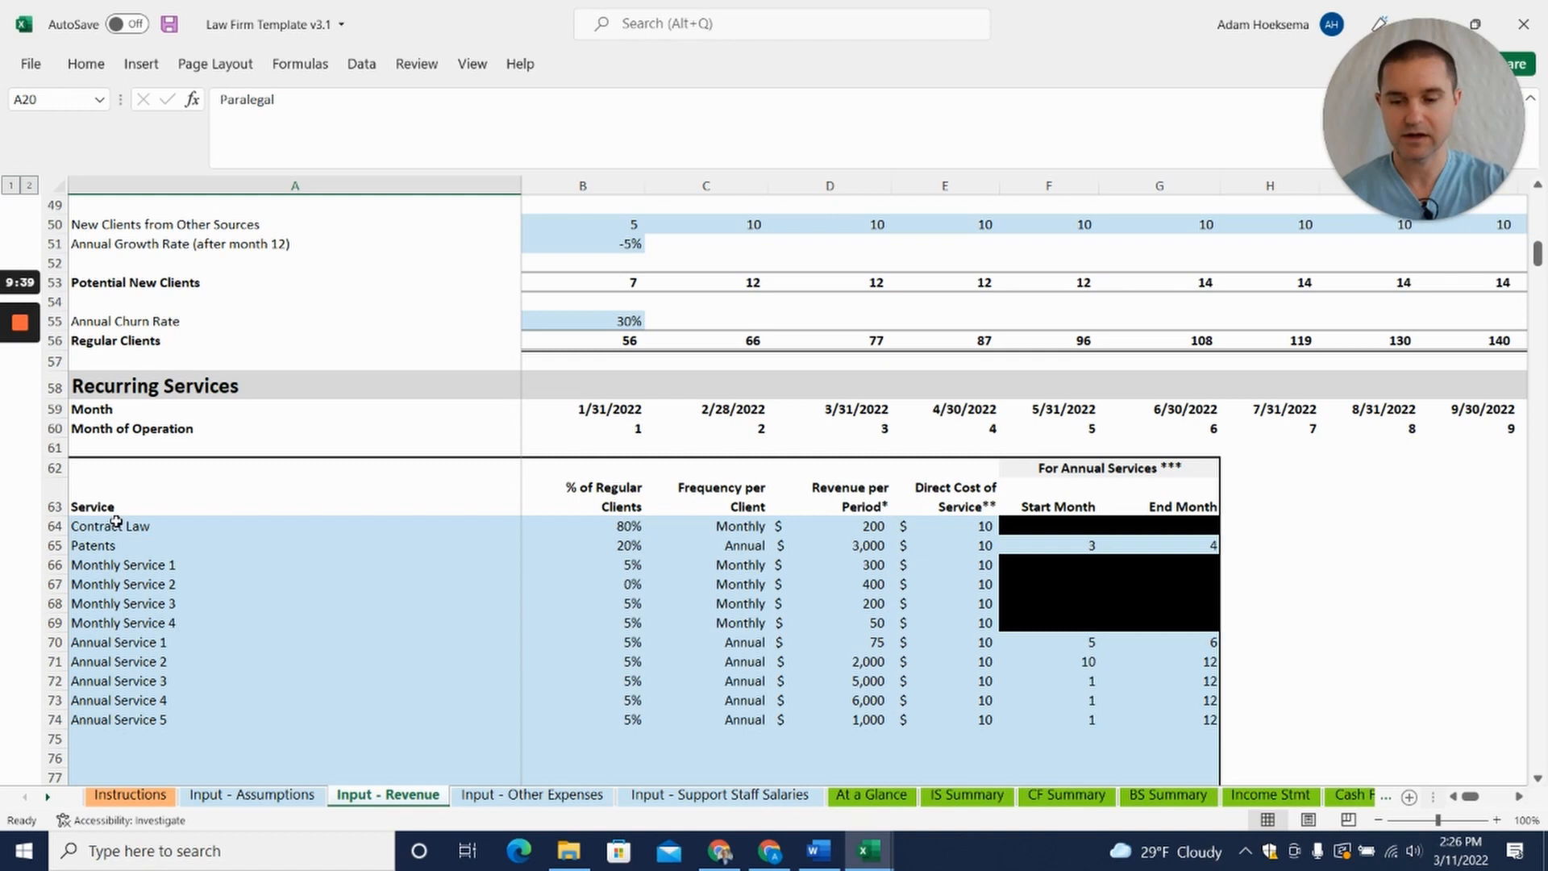
{"action": "mouse_move", "coordinate": [206, 654]}
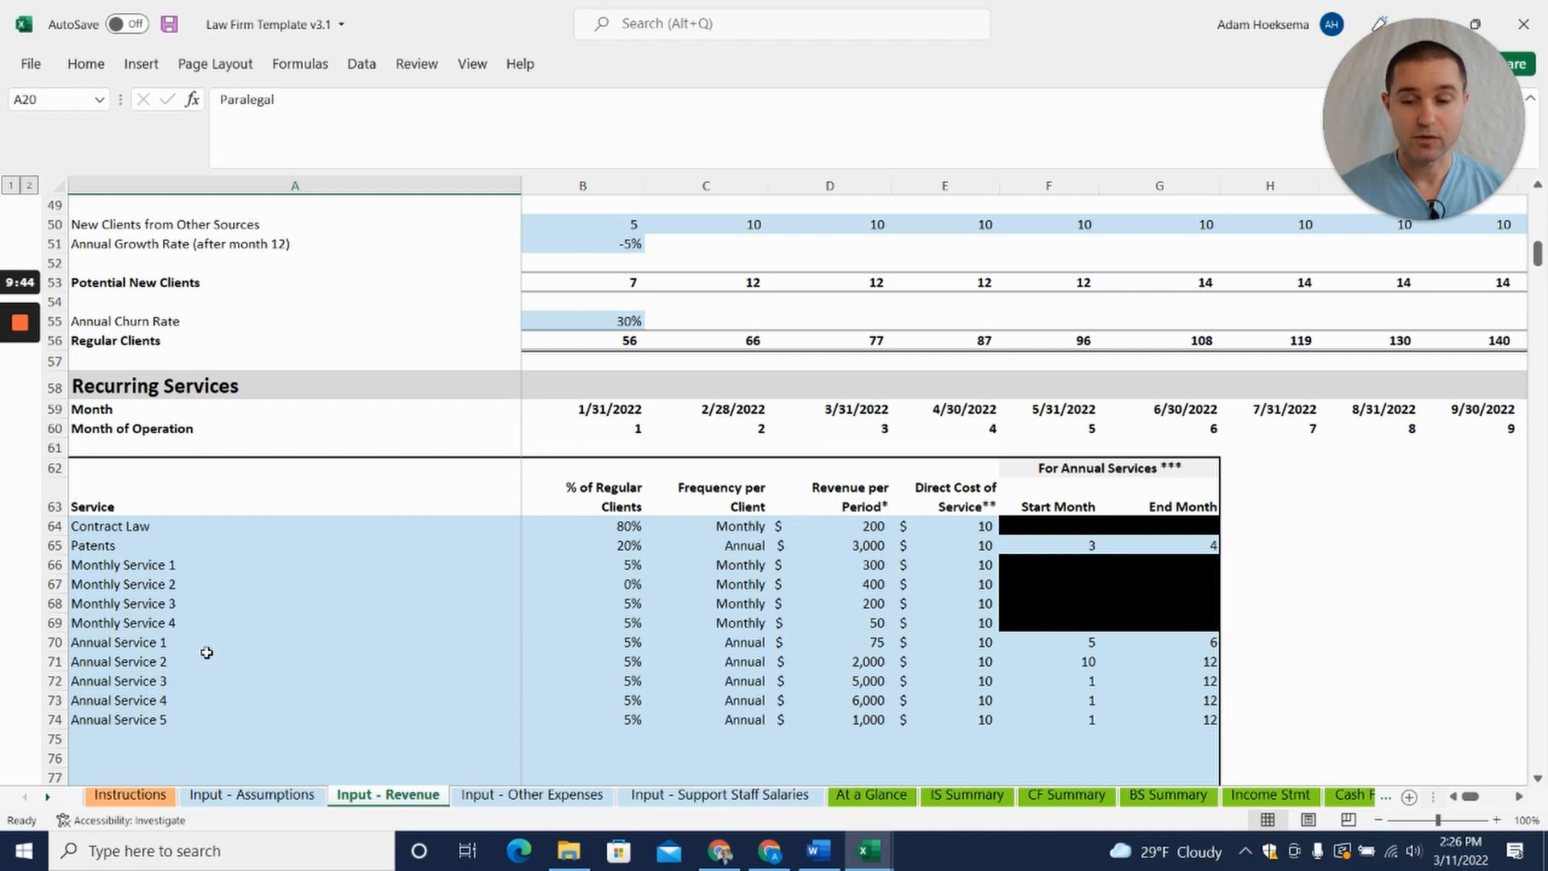
{"action": "scroll", "scroll_direction": "down", "scroll_amount": 3}
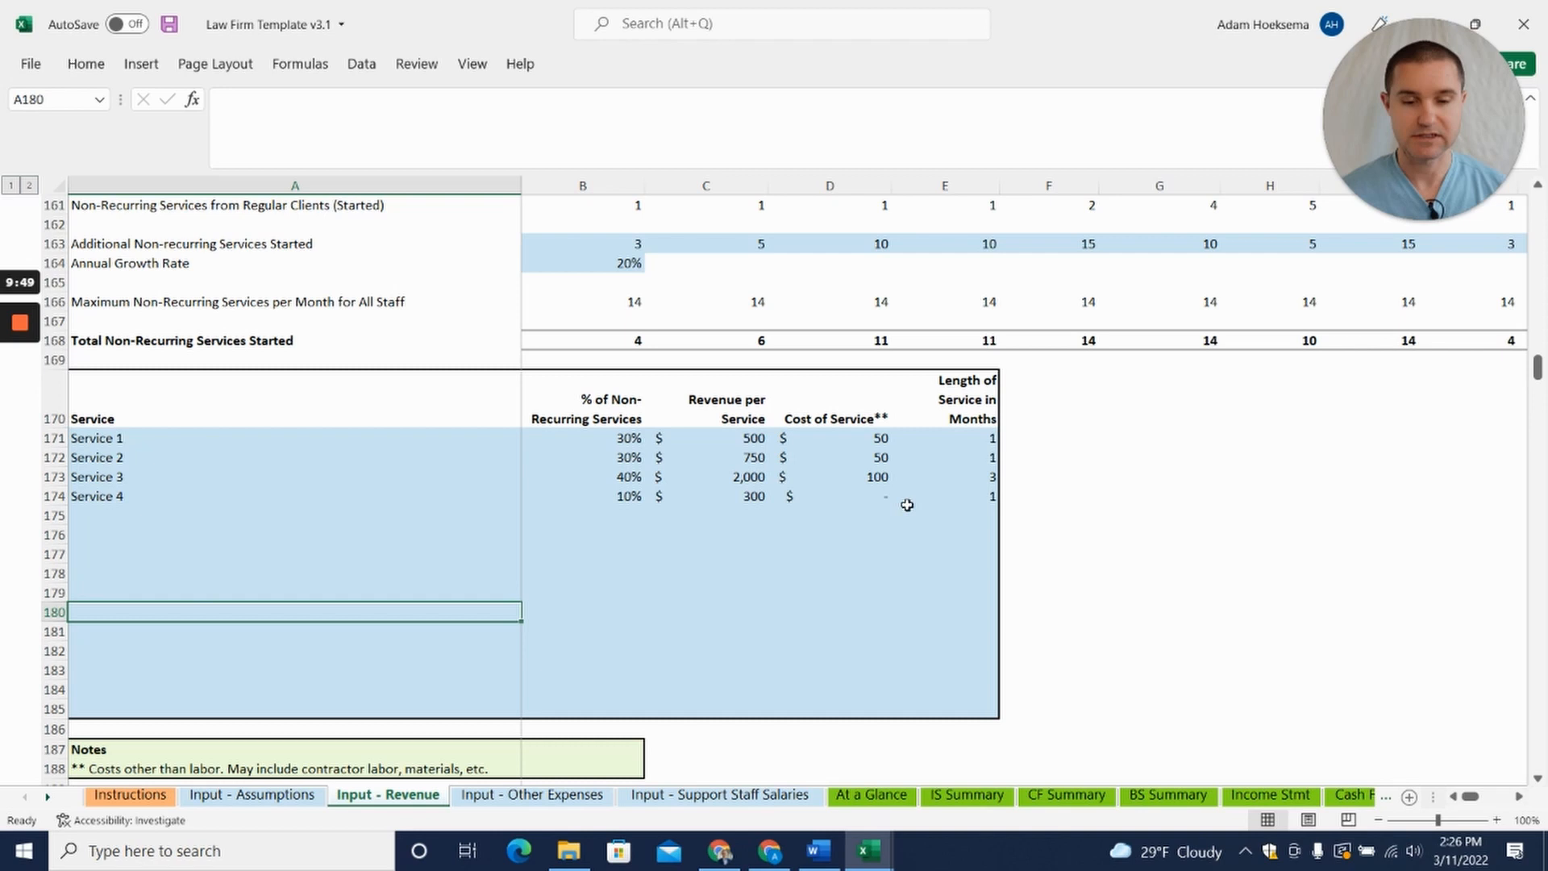
{"action": "mouse_move", "coordinate": [494, 560]}
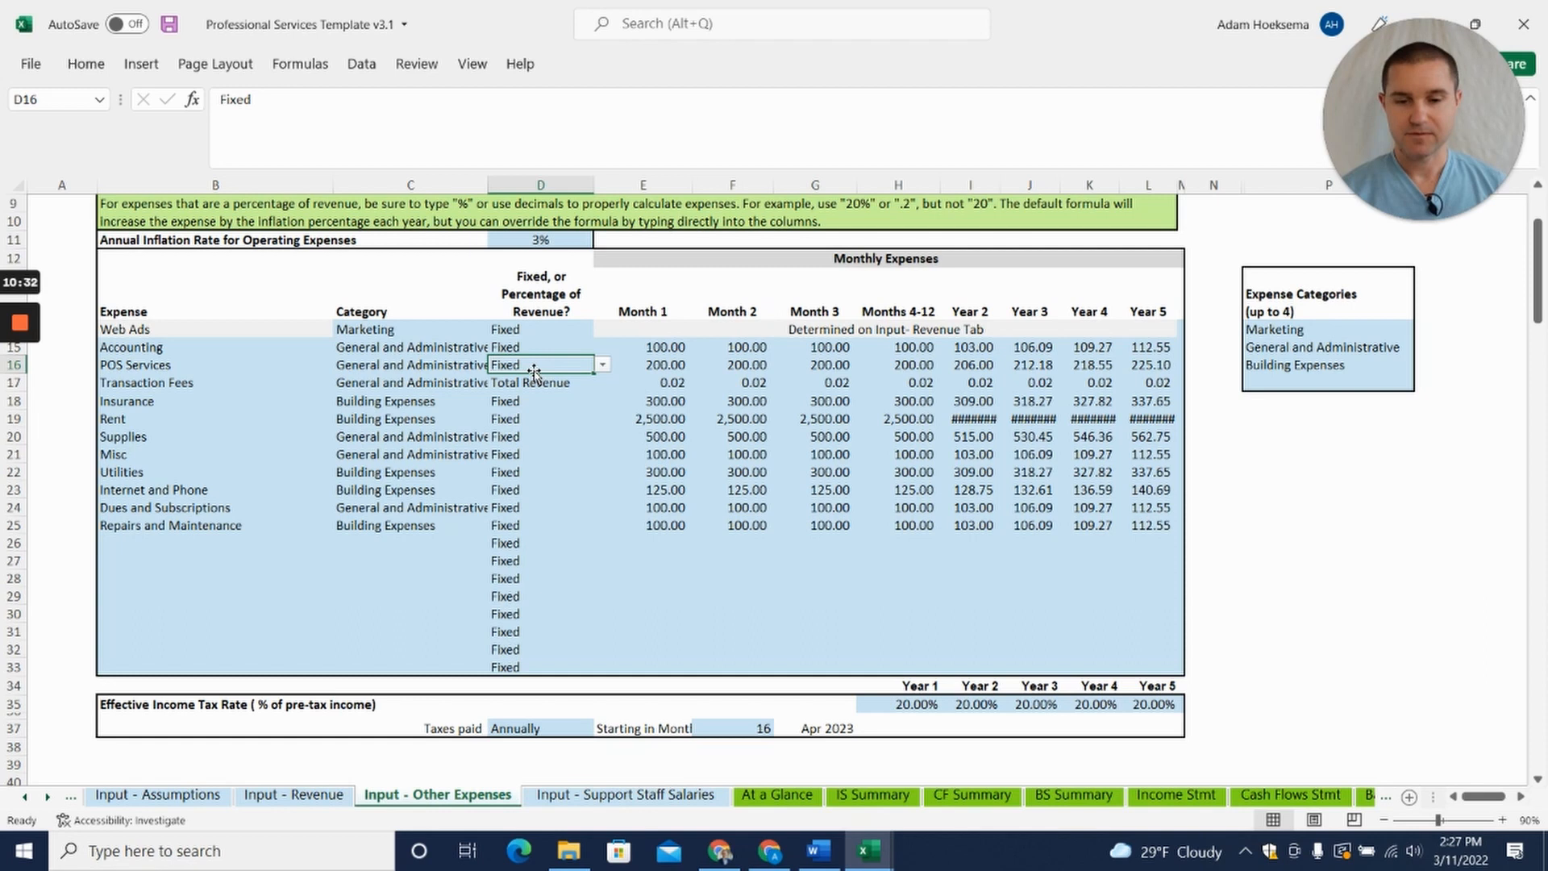
Inspect the Transaction Fees expense and its 0.02 month 1 rate, then move to Input - Support Staff Salaries
{"action": "left_click", "coordinate": [600, 384]}
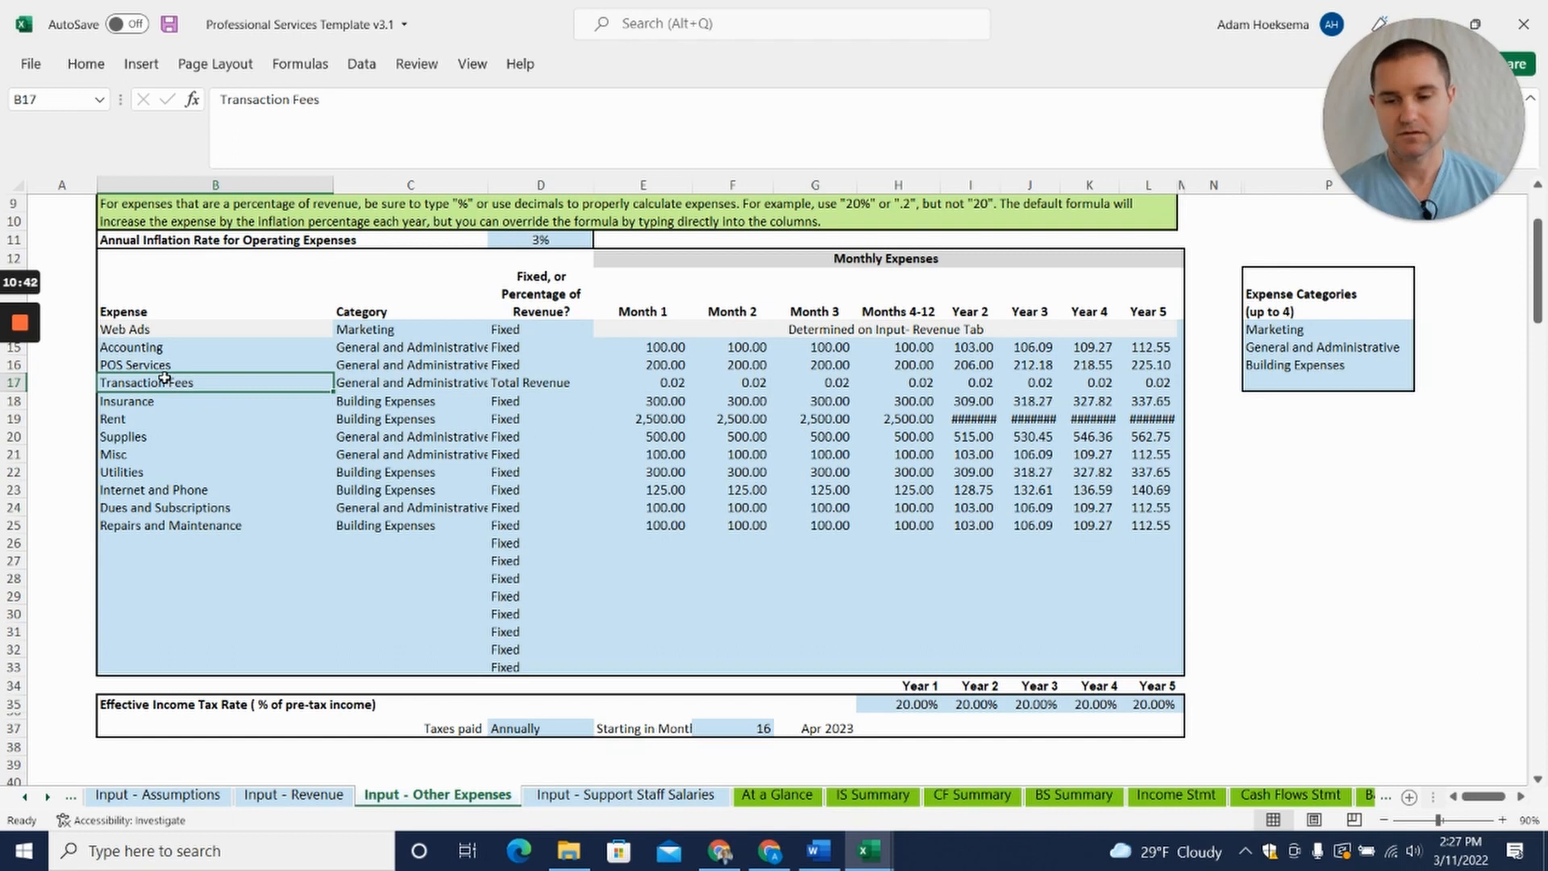
{"action": "left_click", "coordinate": [643, 382]}
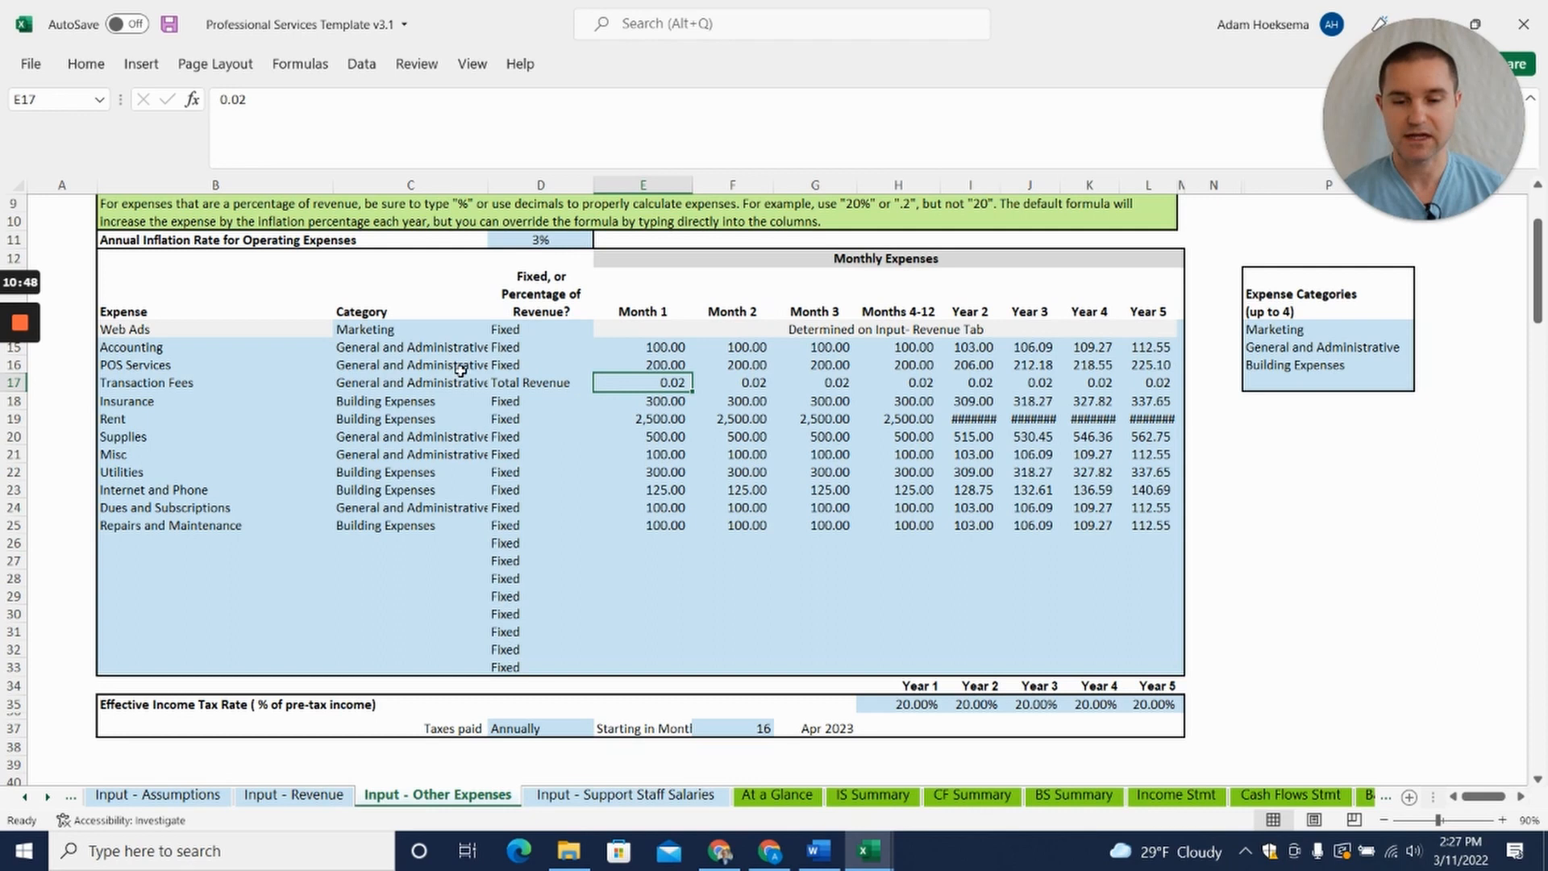
{"action": "mouse_move", "coordinate": [868, 729]}
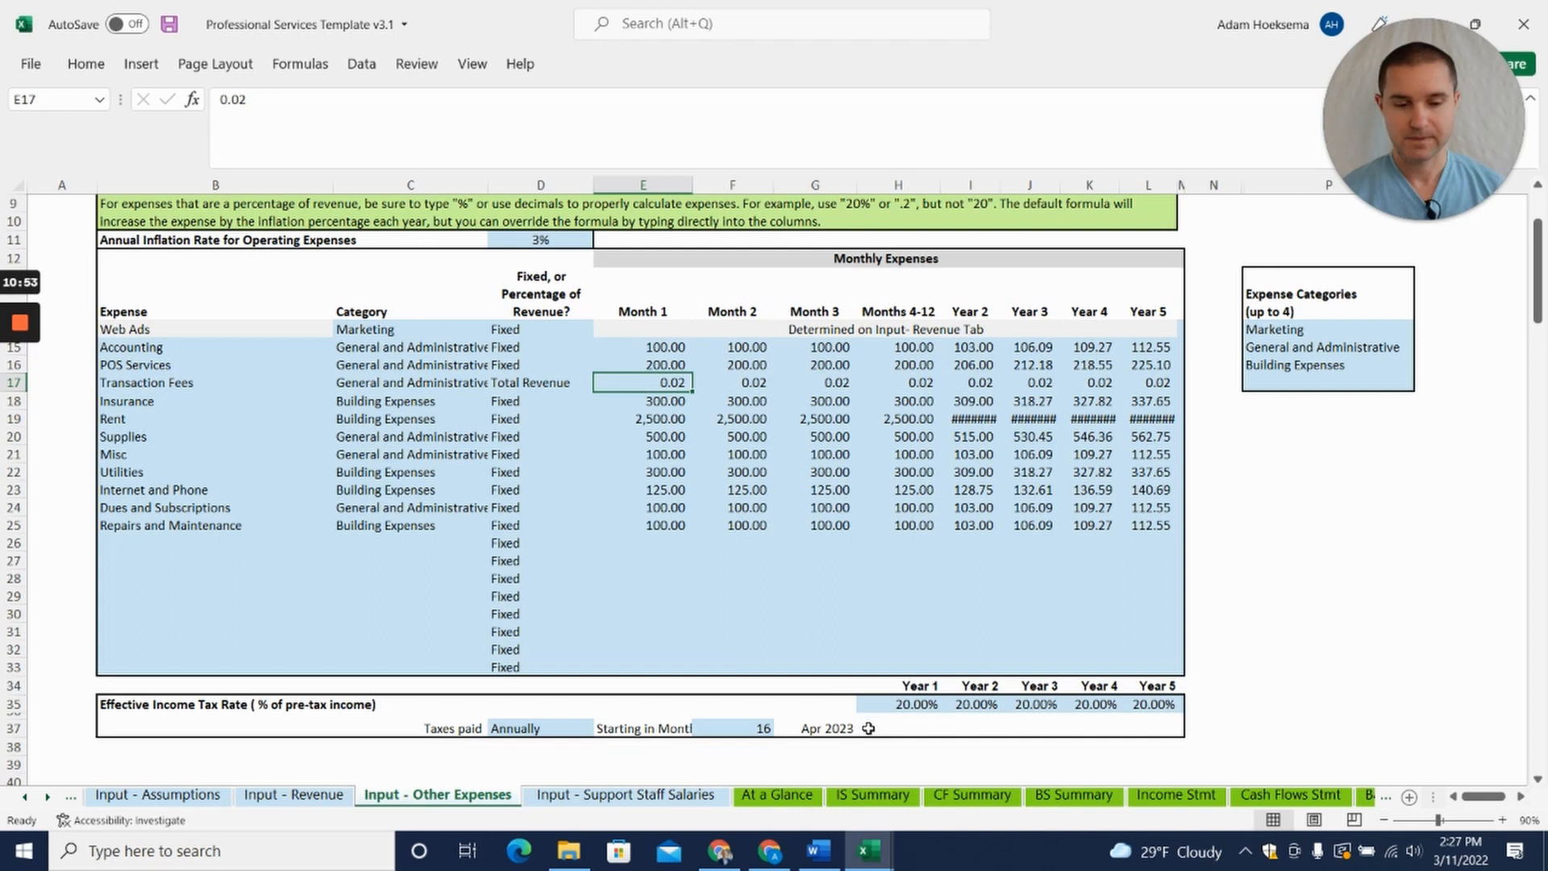
{"action": "left_click", "coordinate": [626, 795]}
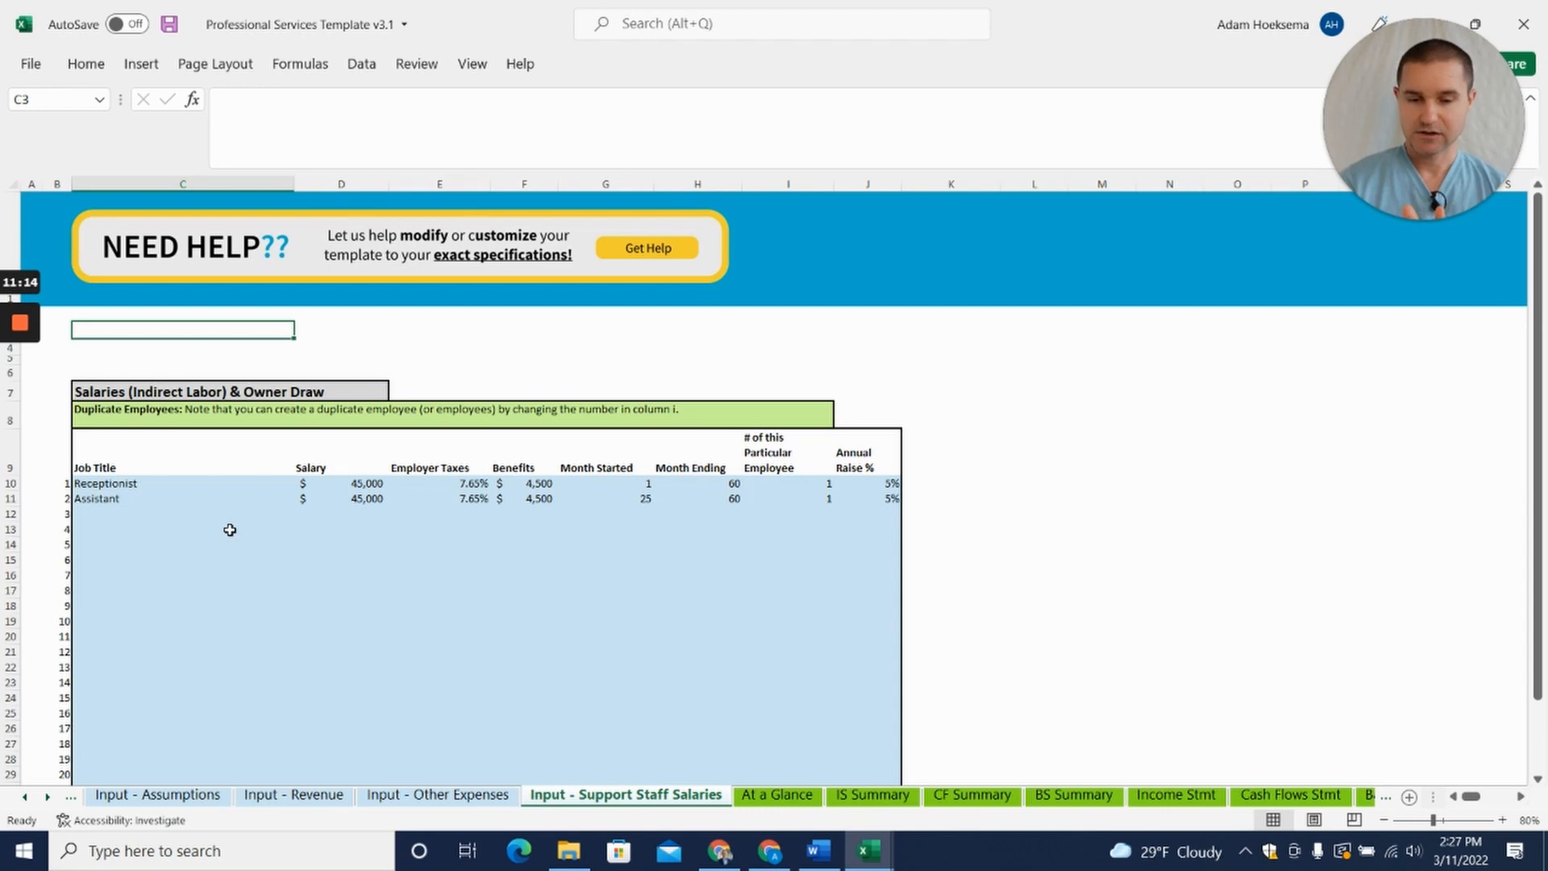
Switch to the At a Glance sheet with profit and loss figures and key ratios
{"action": "left_click", "coordinate": [778, 795]}
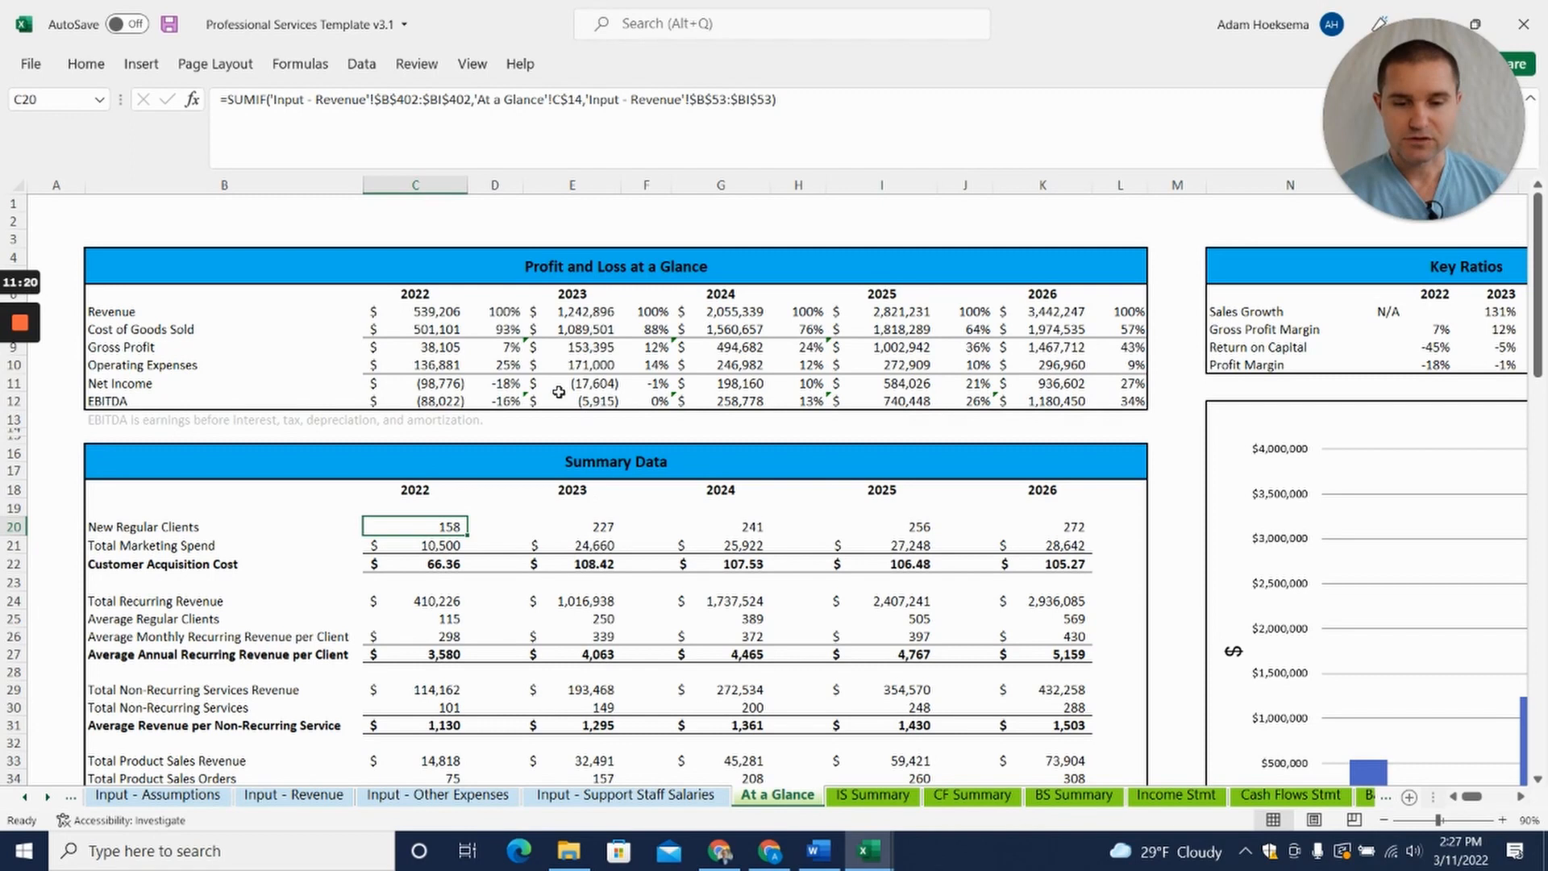
{"action": "mouse_move", "coordinate": [376, 426]}
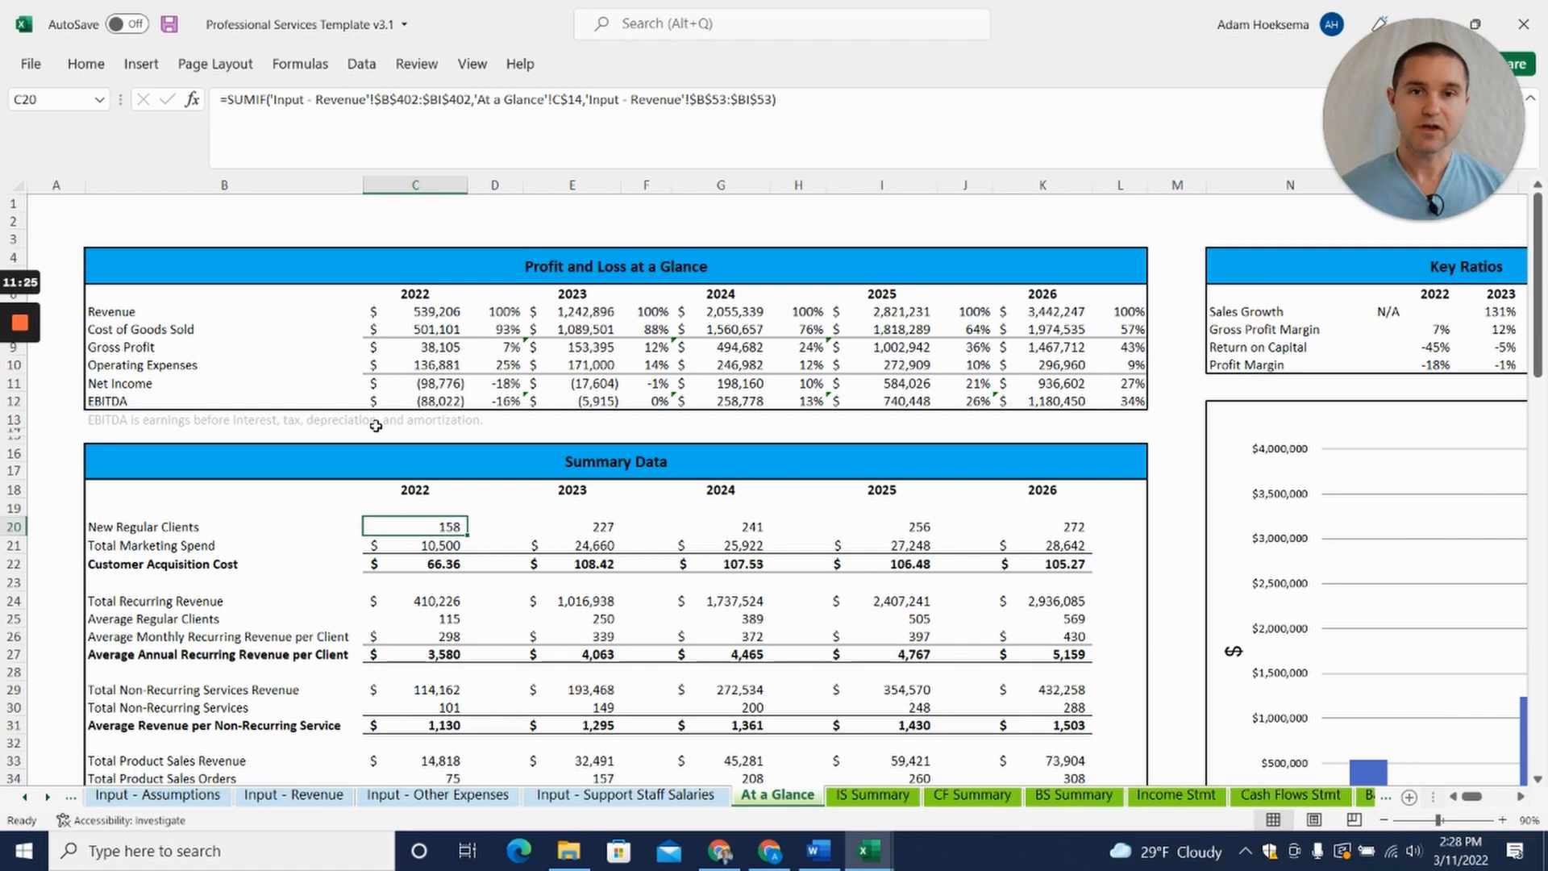